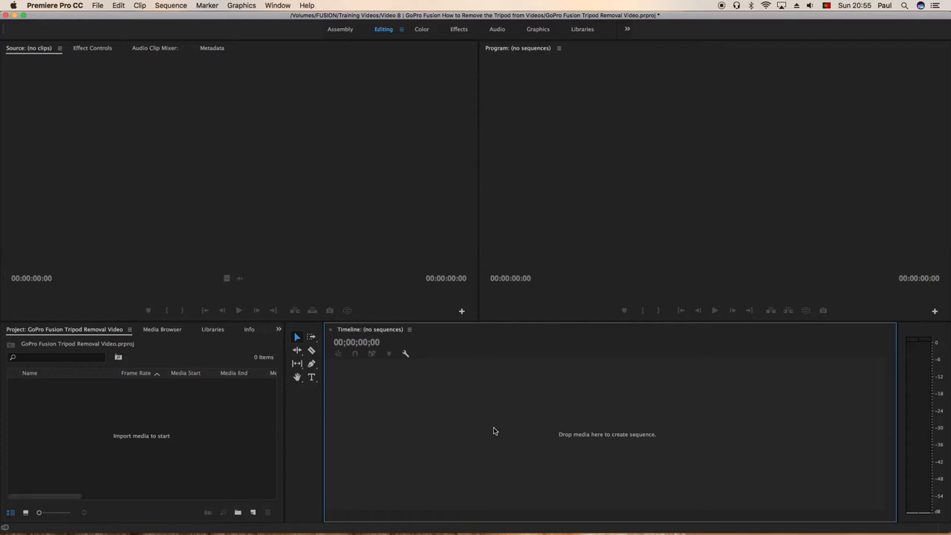
mouse_move(169, 455)
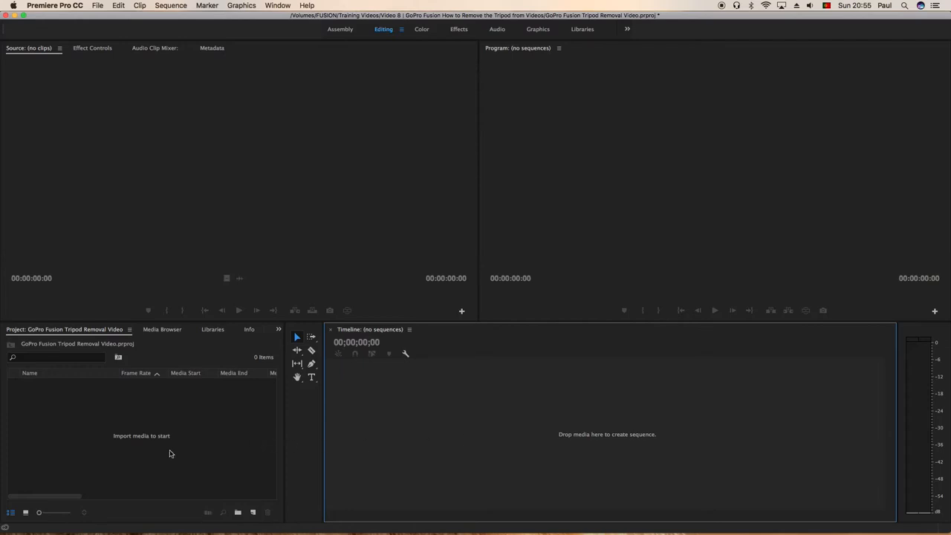
mouse_move(127, 443)
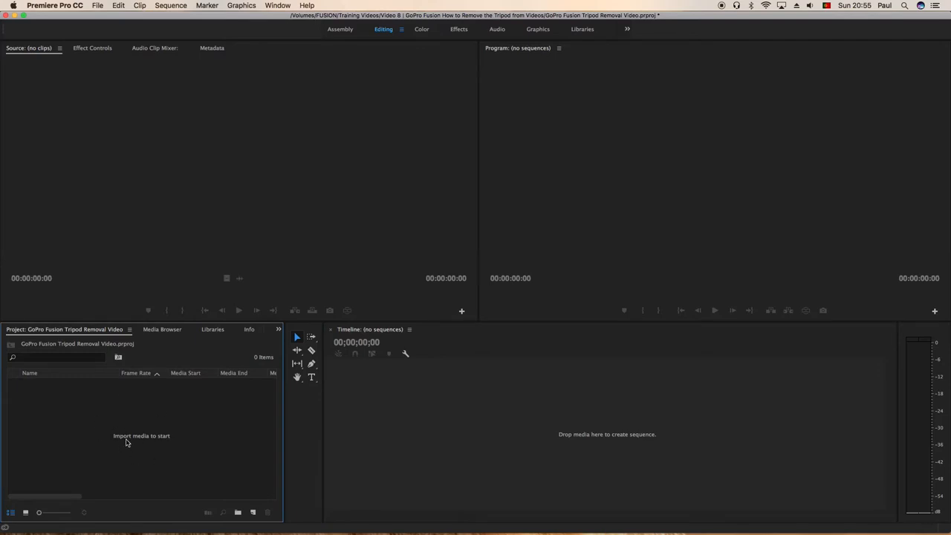
Add two new bins to the Project panel, naming the second one Patches
click(238, 511)
text(Nests)
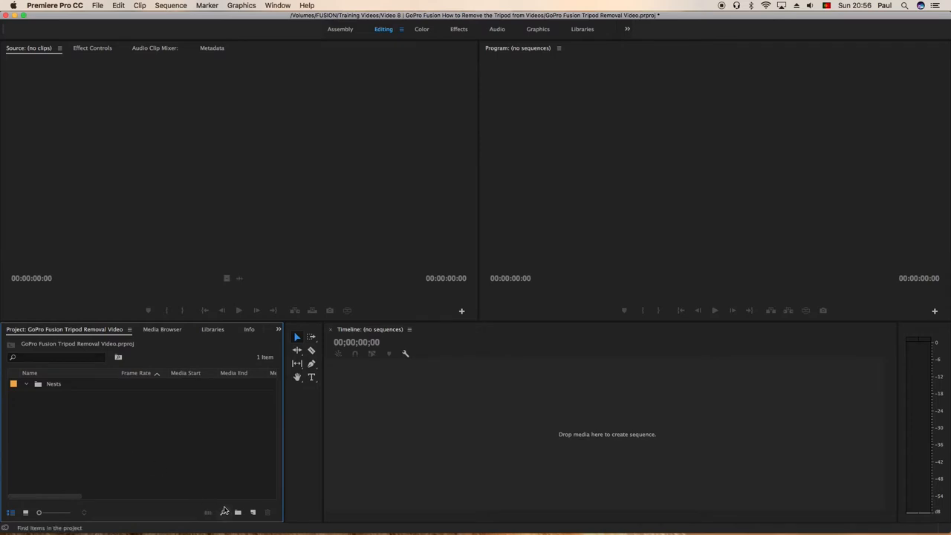
click(238, 511)
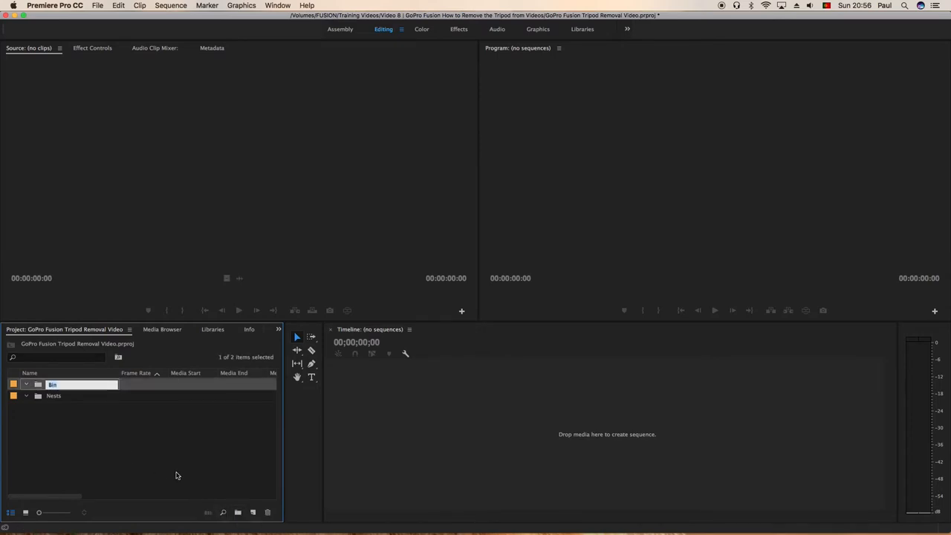
text(Patches)
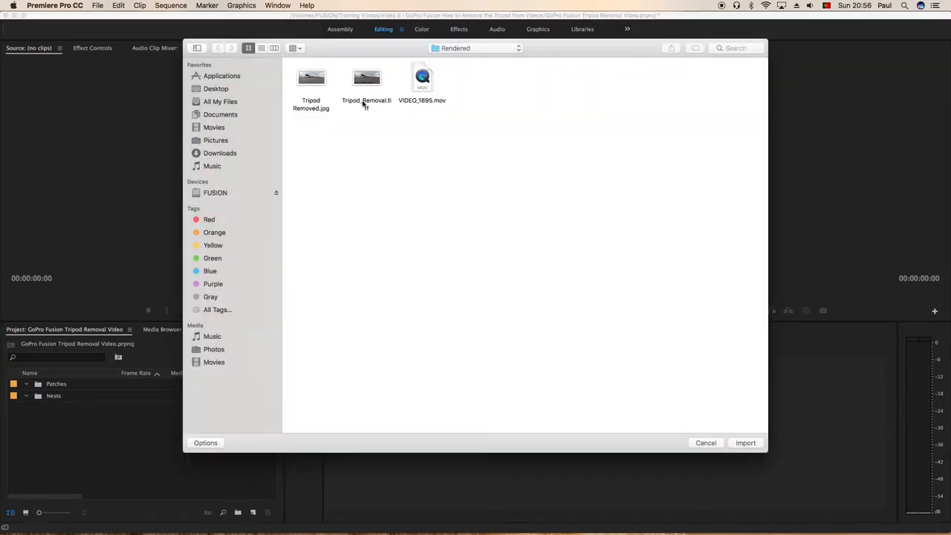
Import VIDEO_1895.mov from the Rendered folder into the project
click(422, 77)
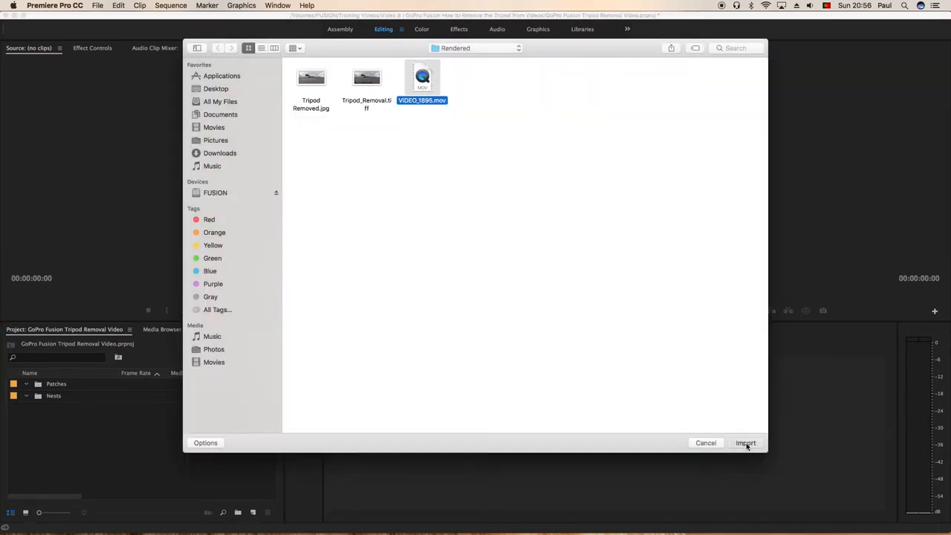
click(745, 443)
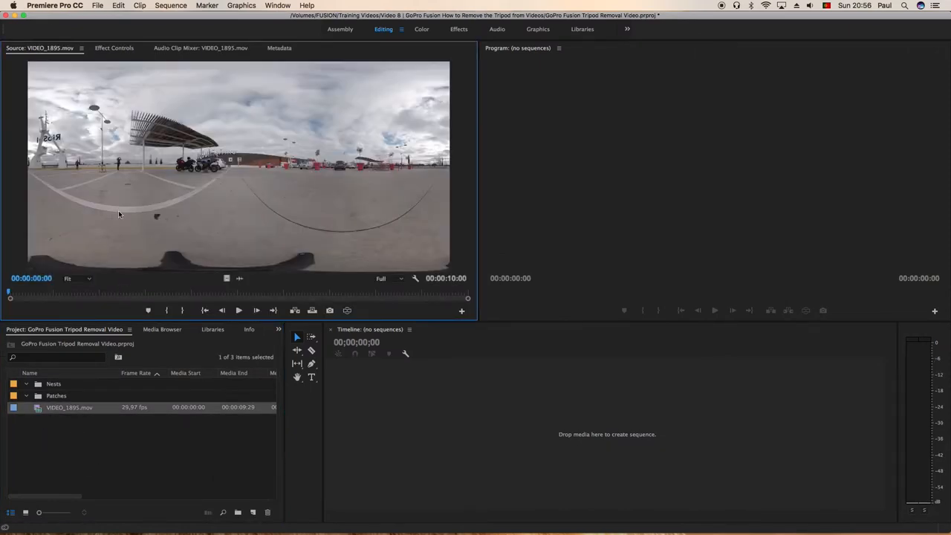
mouse_move(190, 251)
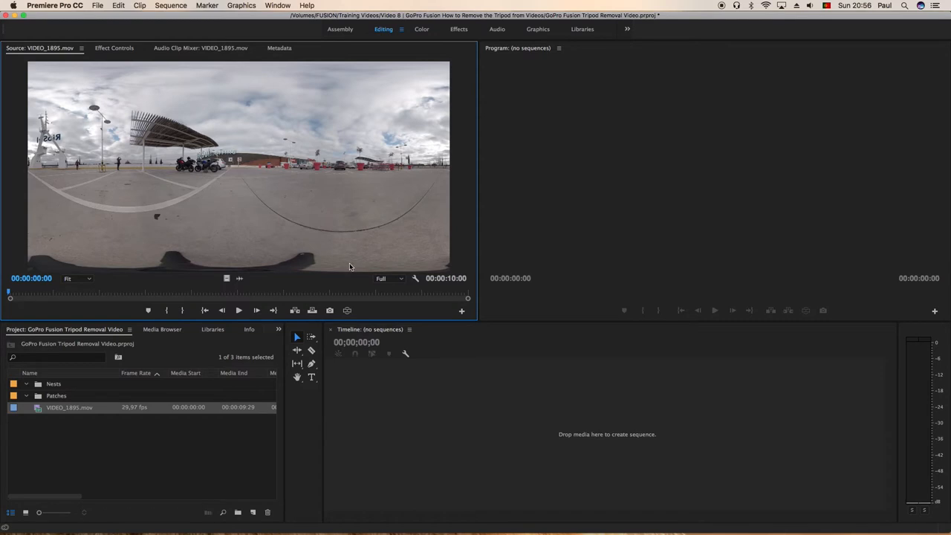
mouse_move(226, 276)
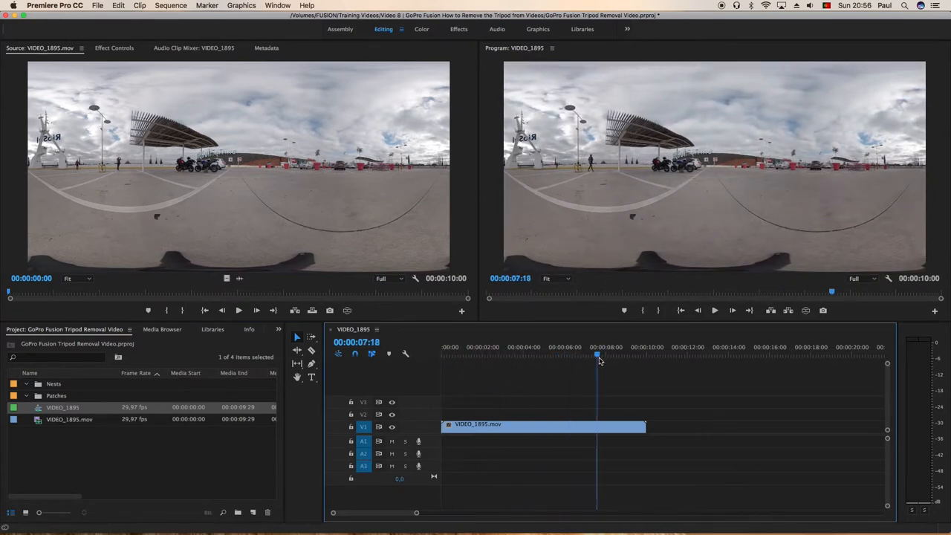
Rename the new sequence built from VIDEO_1895.mov to Tripod Removal Seq
click(511, 355)
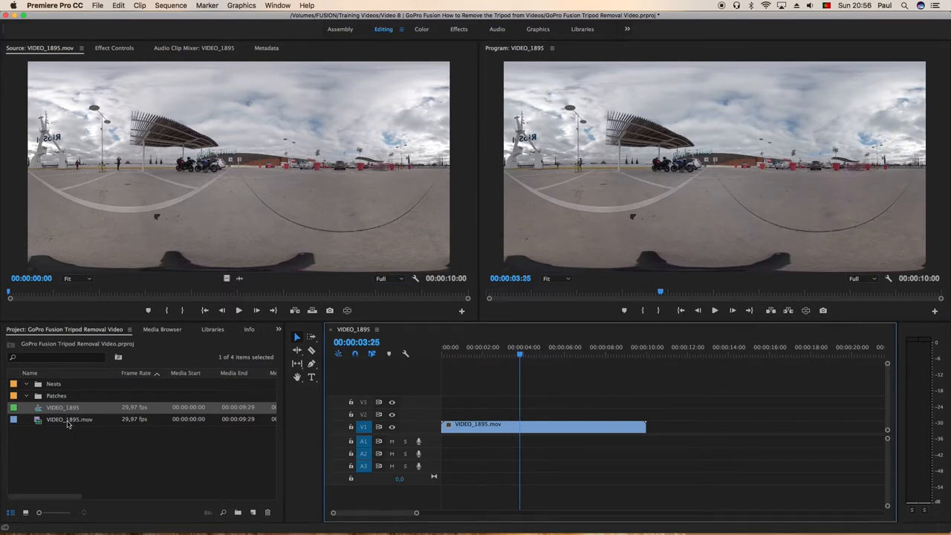
double_click(62, 407)
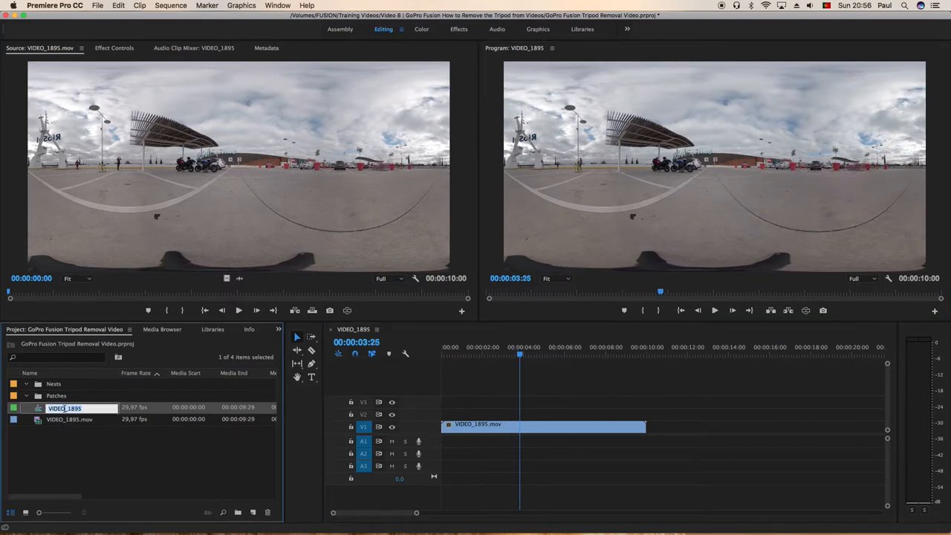
text(Tripod Removal Seq)
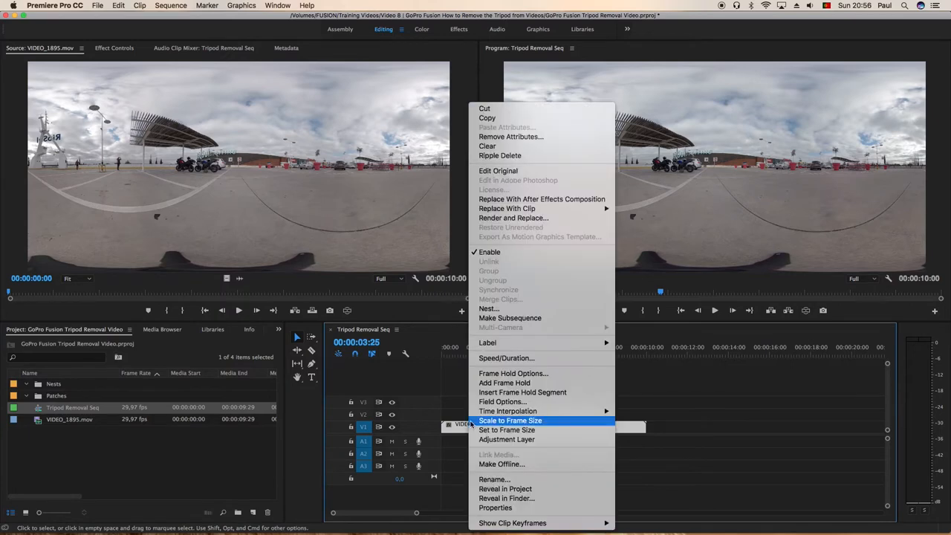
Nest the timeline clip as a sequence named Tripod Nest
click(488, 307)
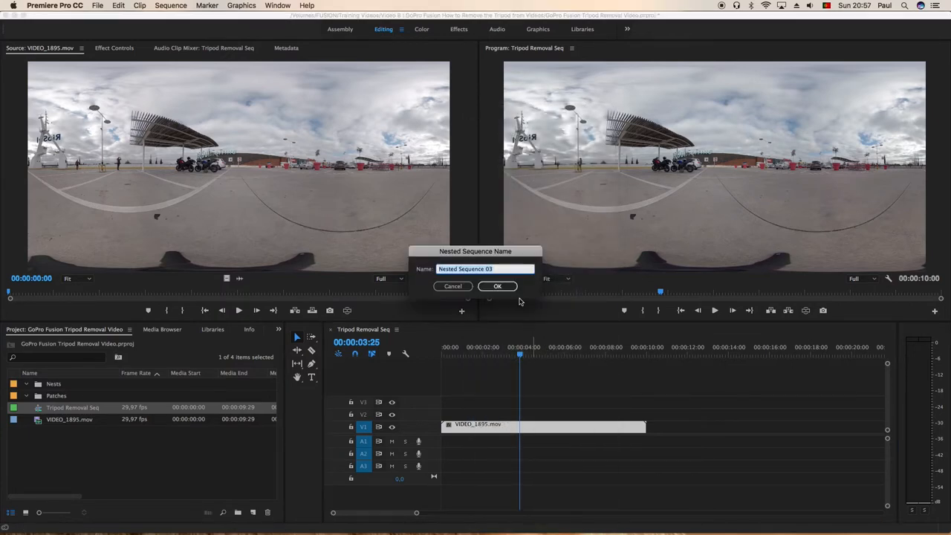
text(T)
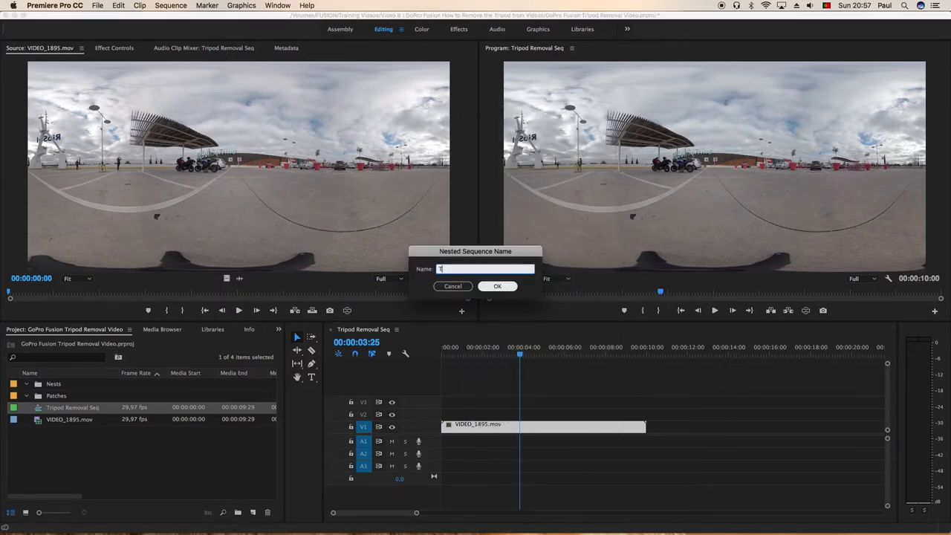
text(Tripod Na)
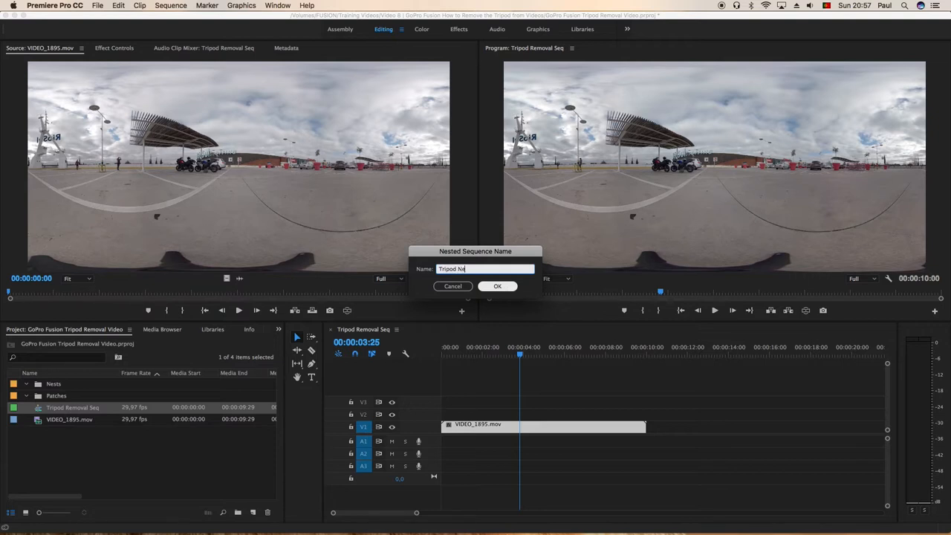
click(497, 286)
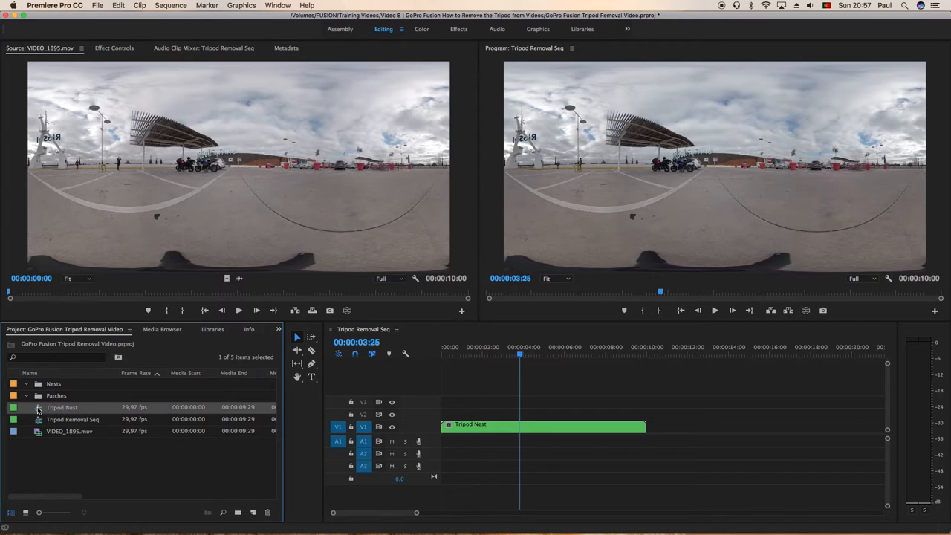
File Tripod Nest in the Nests bin and open it on the timeline
click(27, 383)
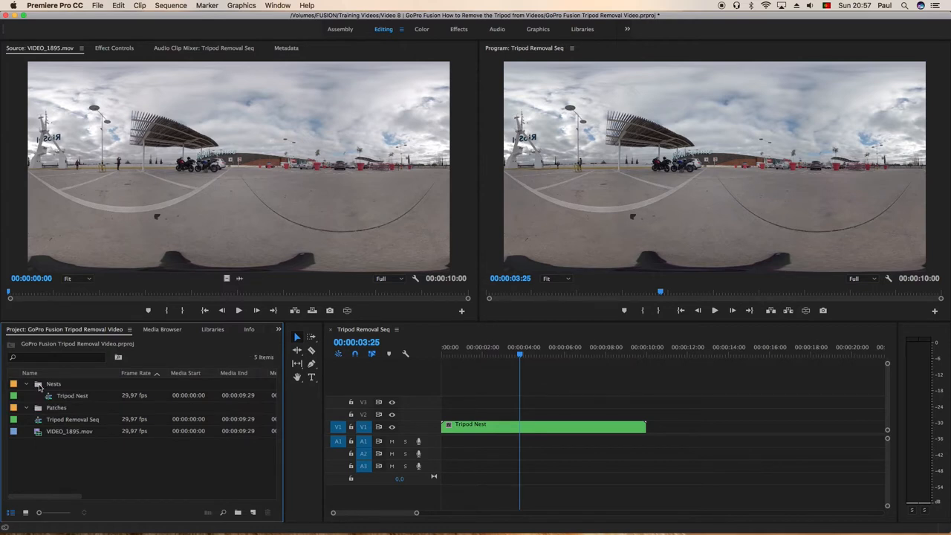
click(71, 396)
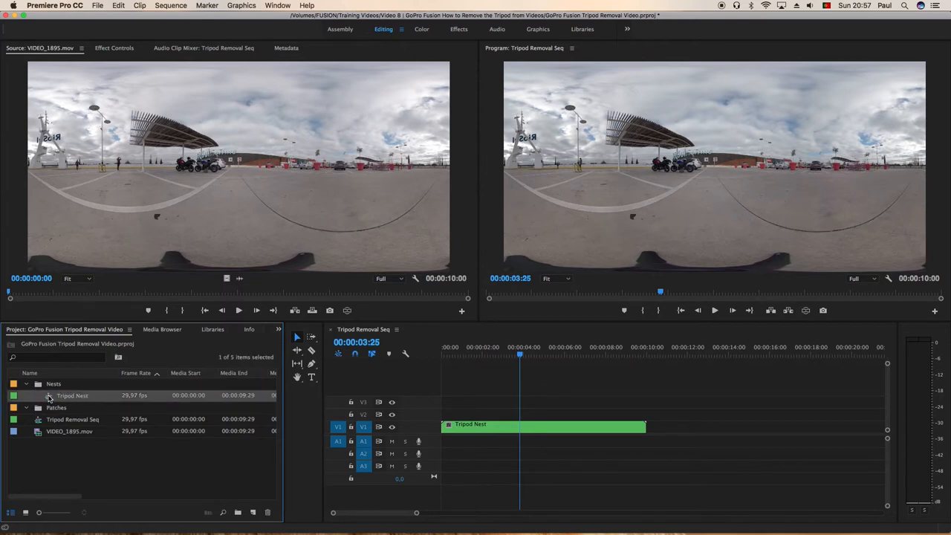
double_click(71, 395)
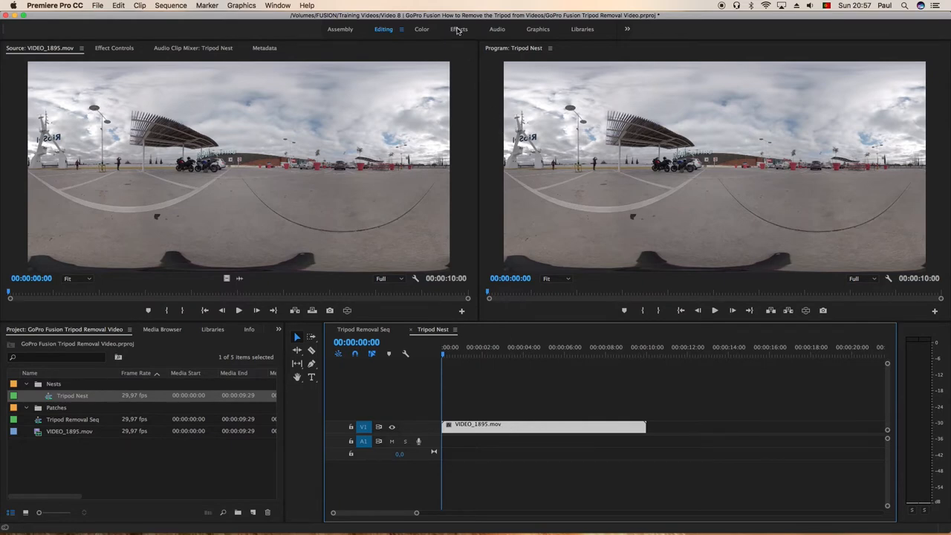
Switch to the Effects workspace and search the effects for Horizon
click(458, 30)
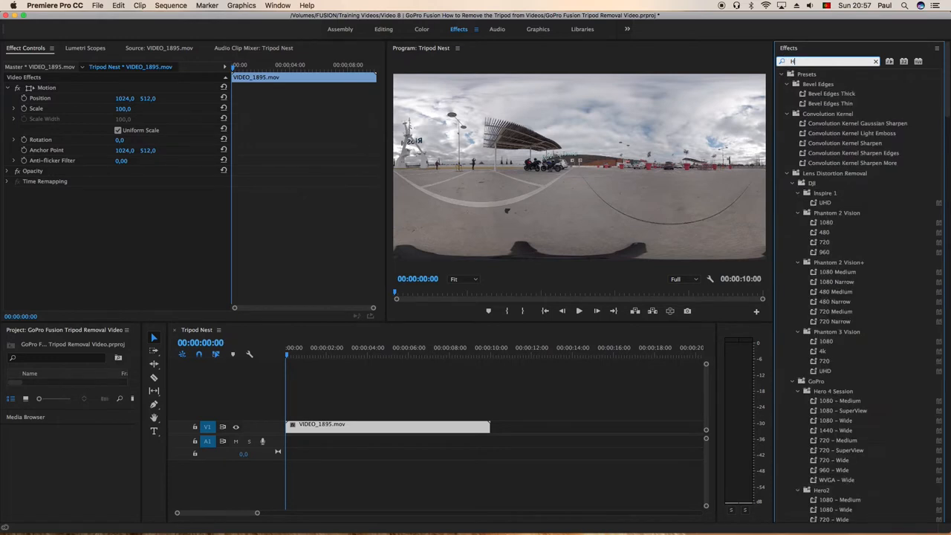
text(orizon)
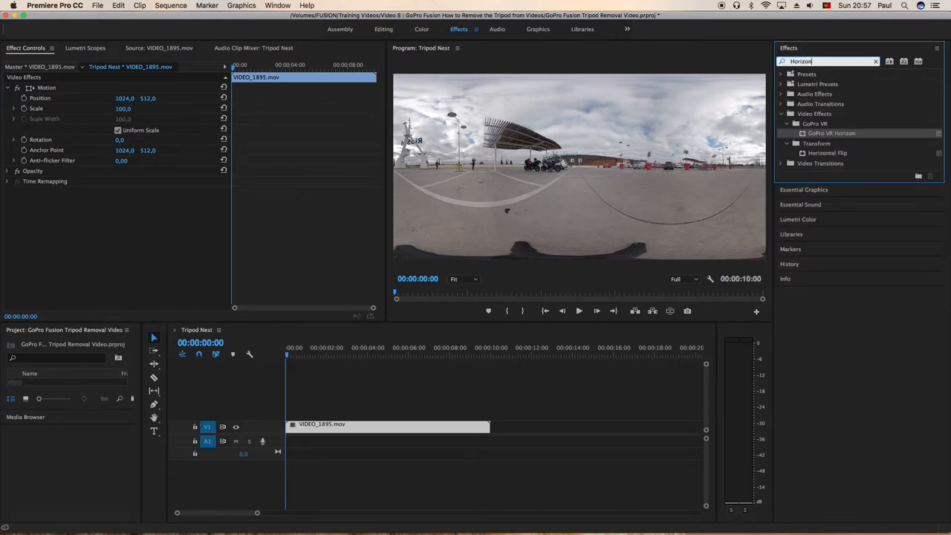
mouse_move(808, 135)
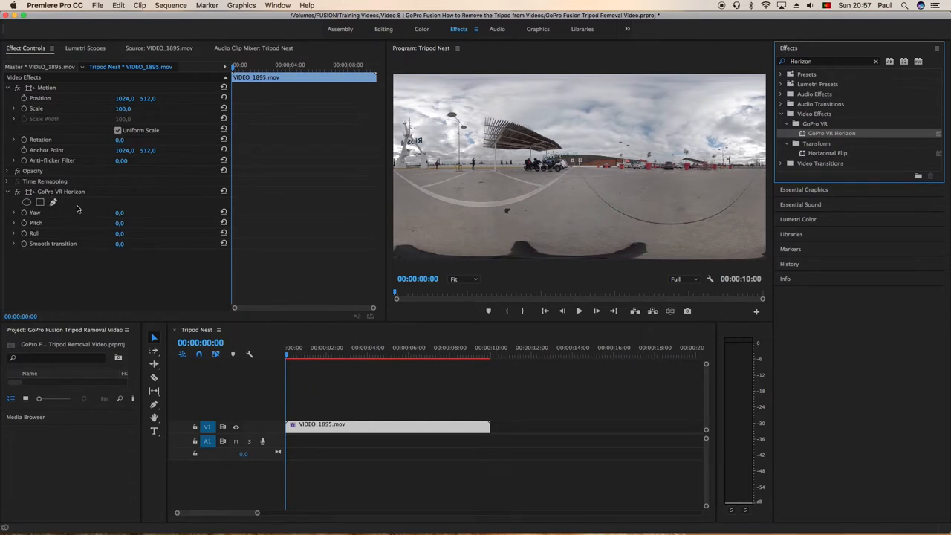
mouse_move(80, 223)
text(90)
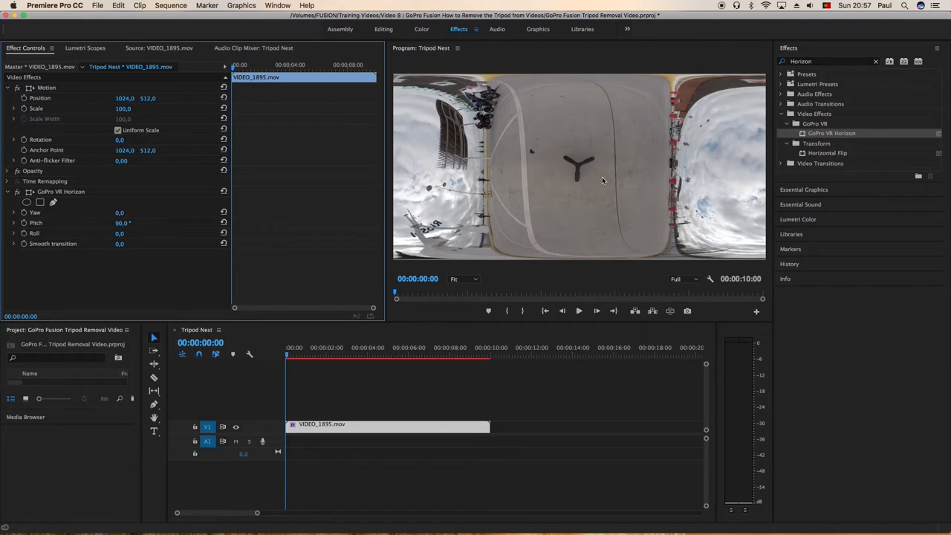
mouse_move(551, 214)
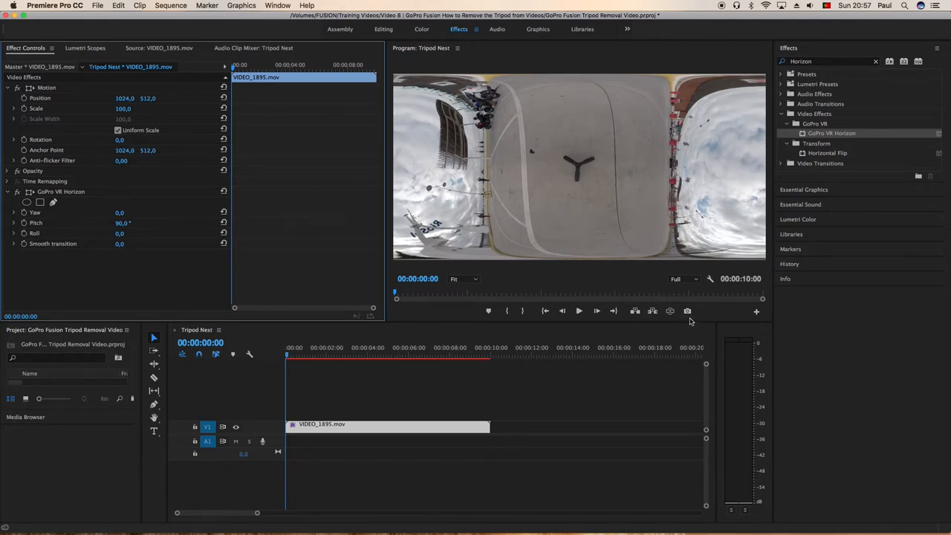
Export the current frame as a JPEG still named Tripod Still and return to the Editing workspace
click(687, 312)
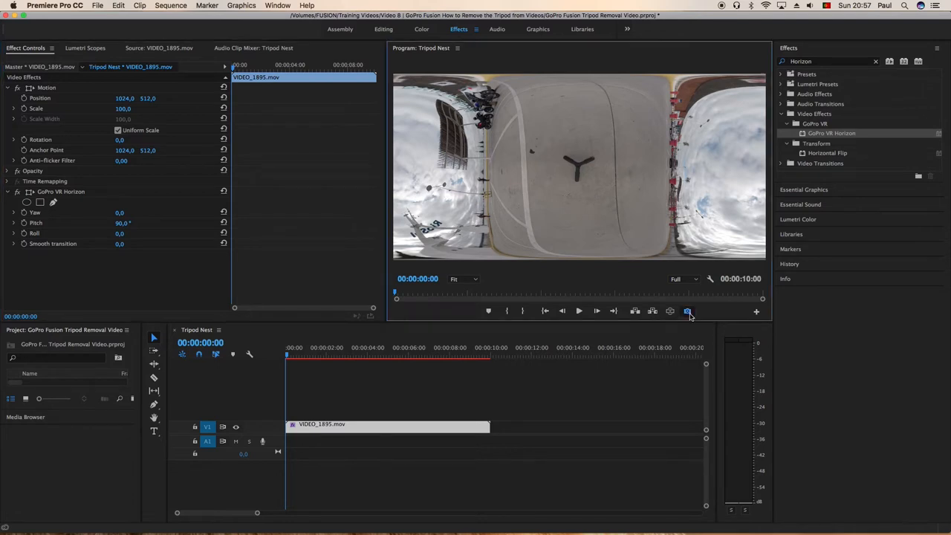
click(686, 310)
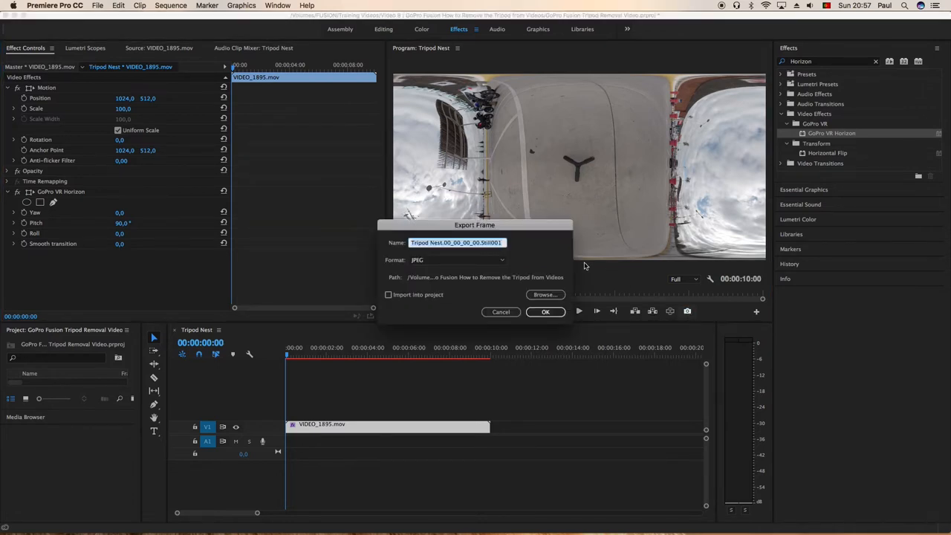
text(Tripod Still)
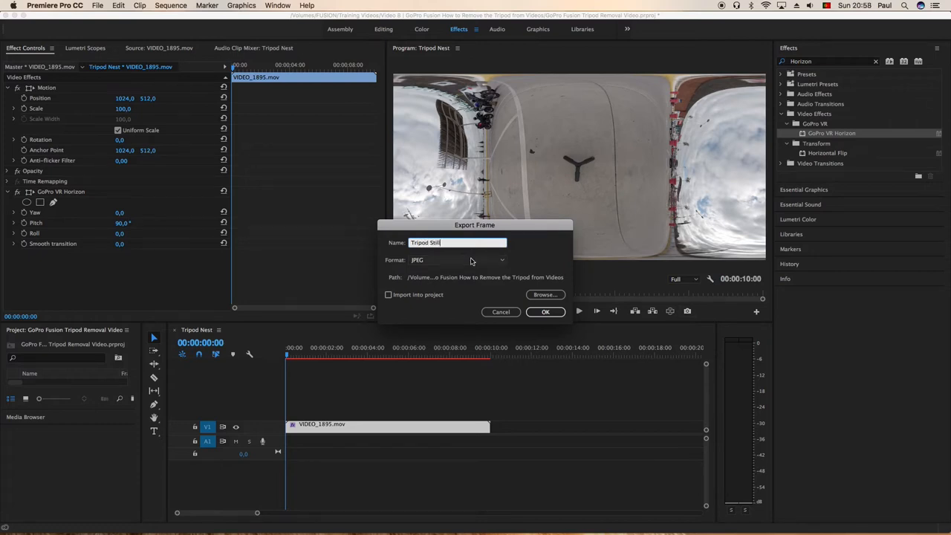
click(457, 259)
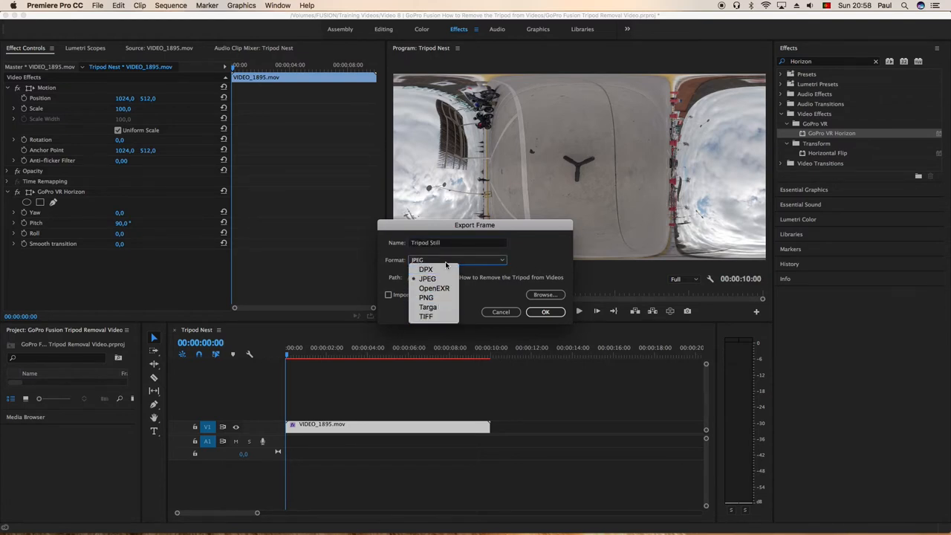
click(428, 278)
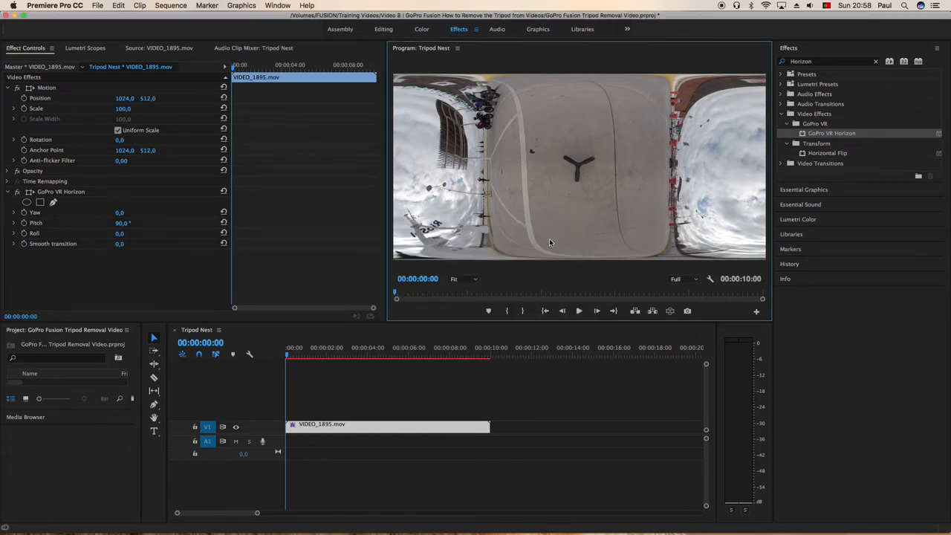
click(383, 30)
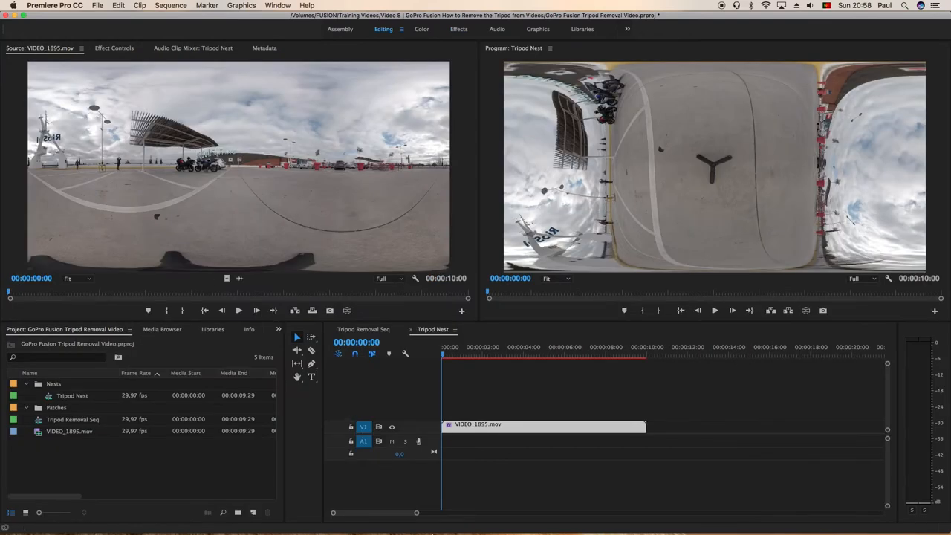
mouse_move(362, 514)
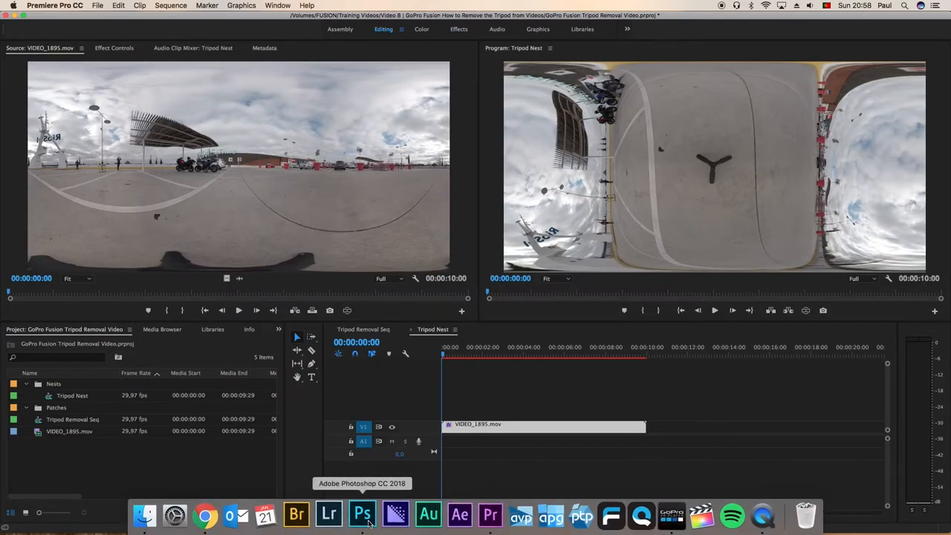
Switch to Photoshop and open the exported Tripod Still image
click(362, 514)
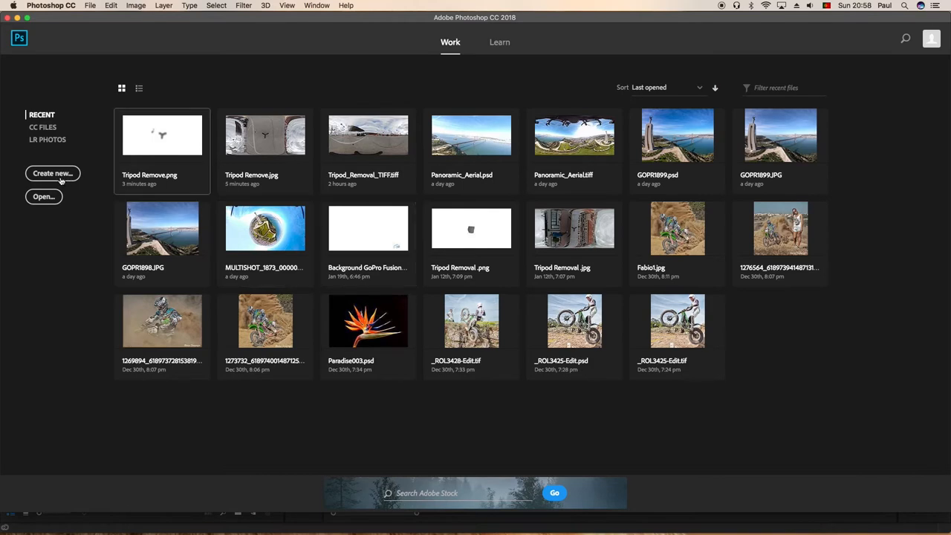
click(43, 196)
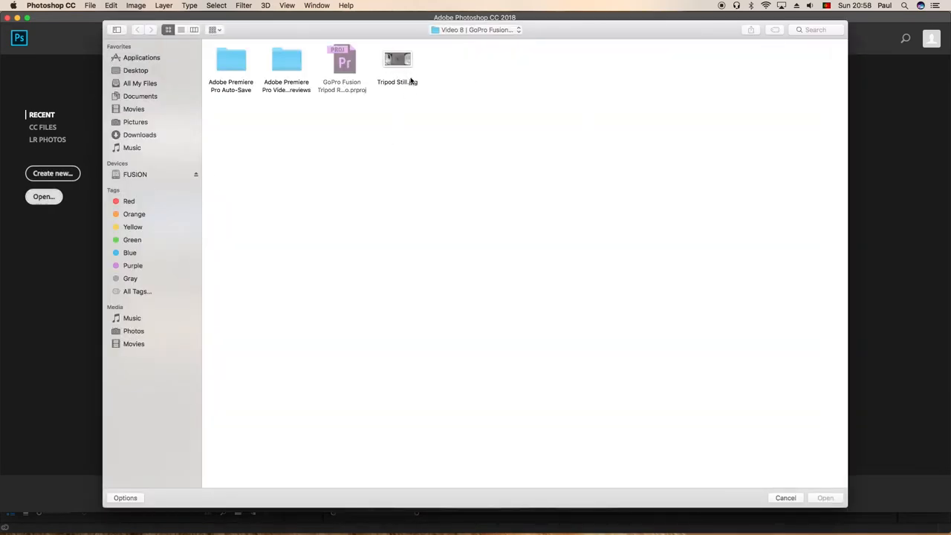
double_click(396, 59)
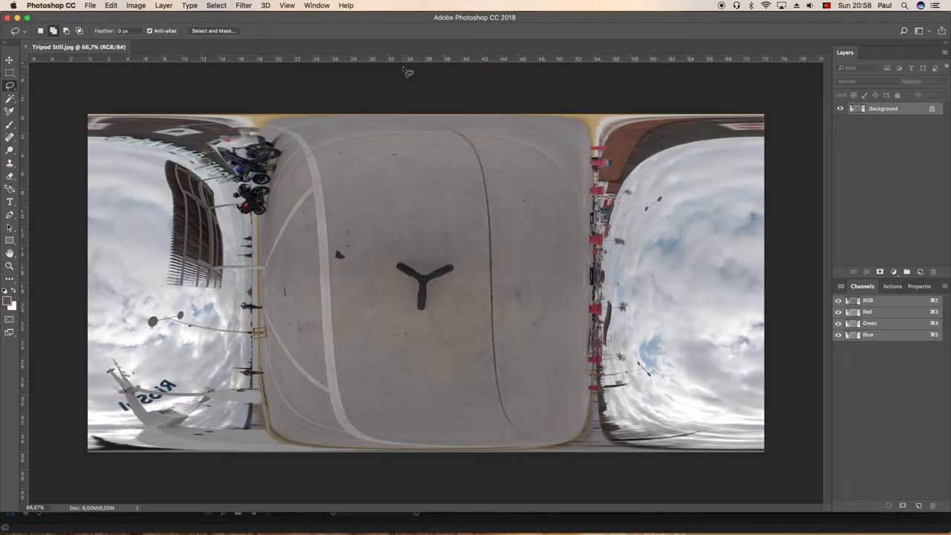
mouse_move(436, 281)
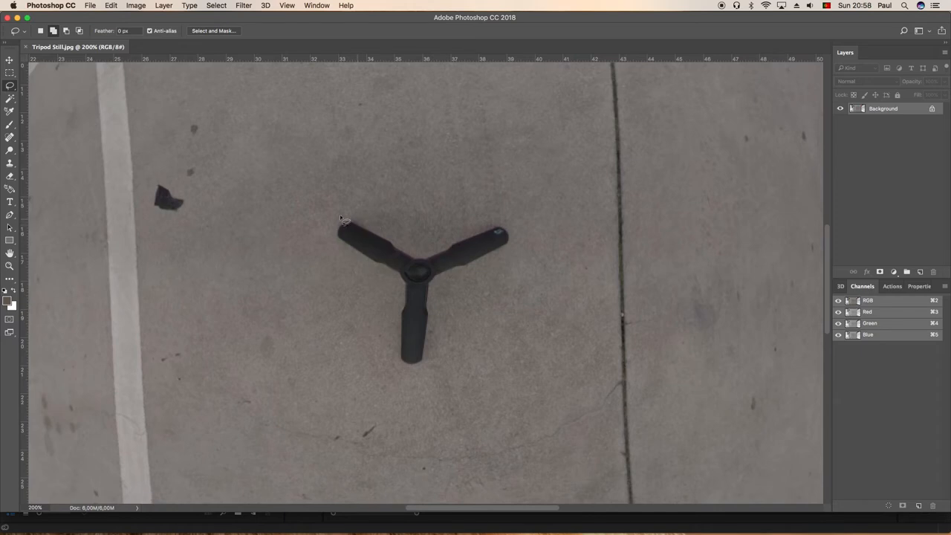
mouse_move(371, 374)
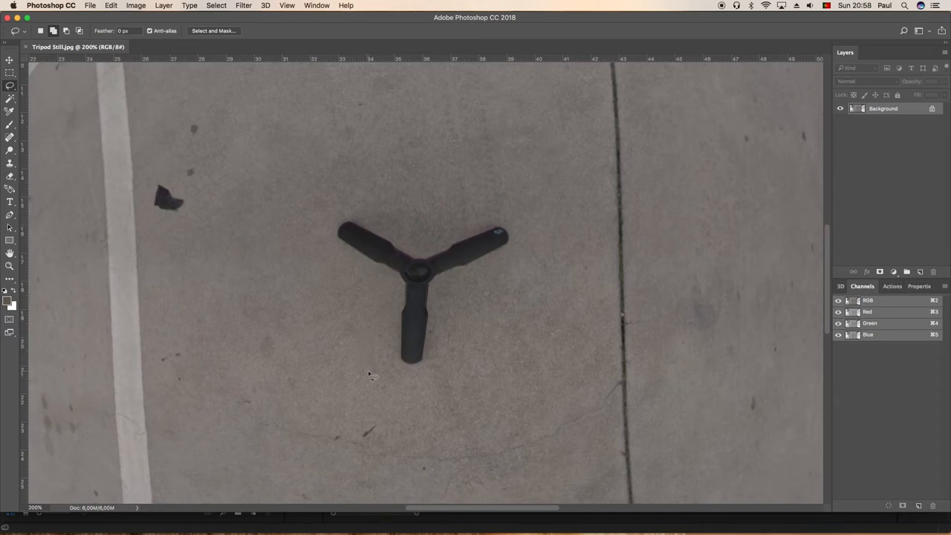
mouse_move(643, 363)
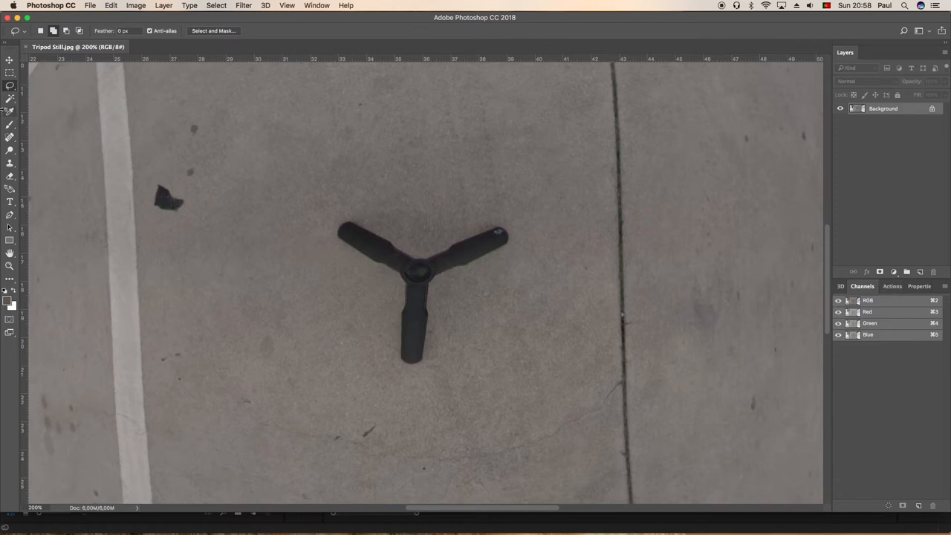
mouse_move(315, 191)
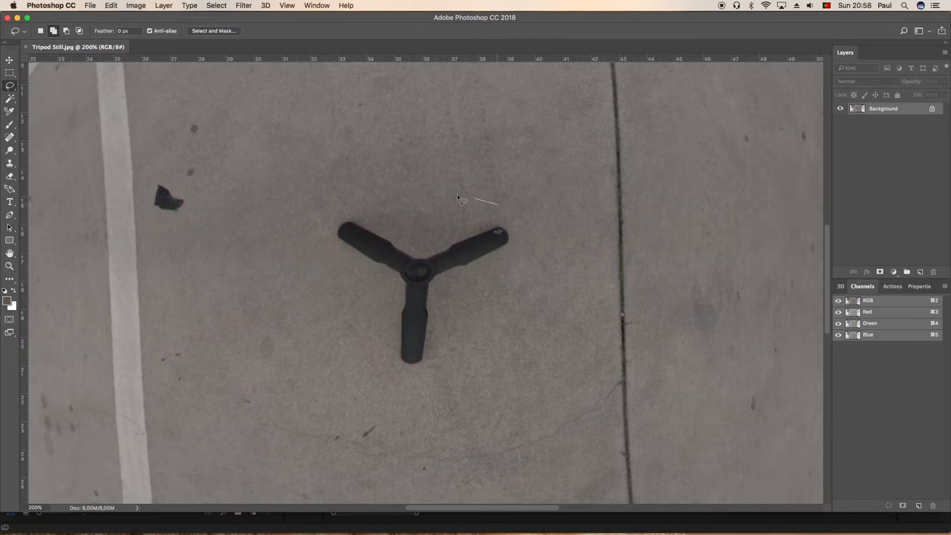
Lasso around the tripod and fill it with surrounding concrete using Content-Aware Fill
drag(461, 199, 357, 285)
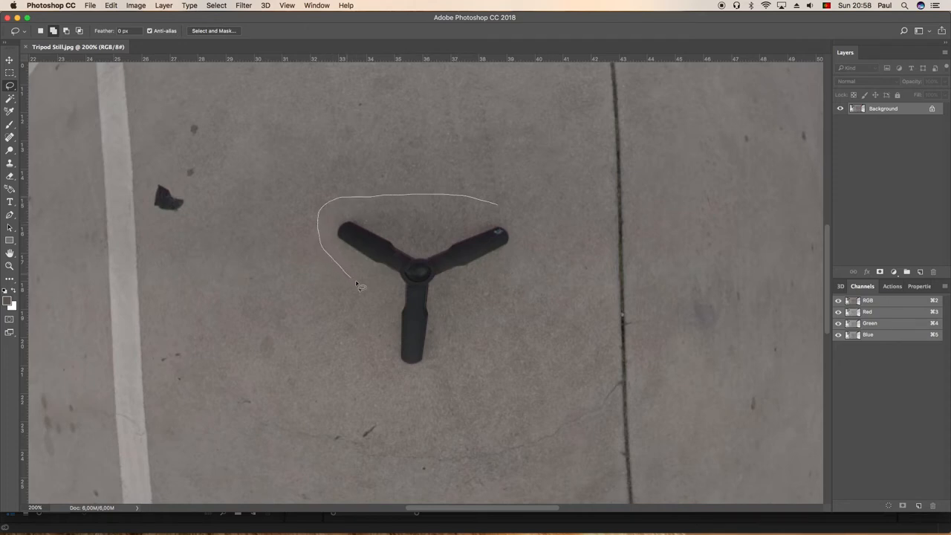
drag(357, 285, 458, 349)
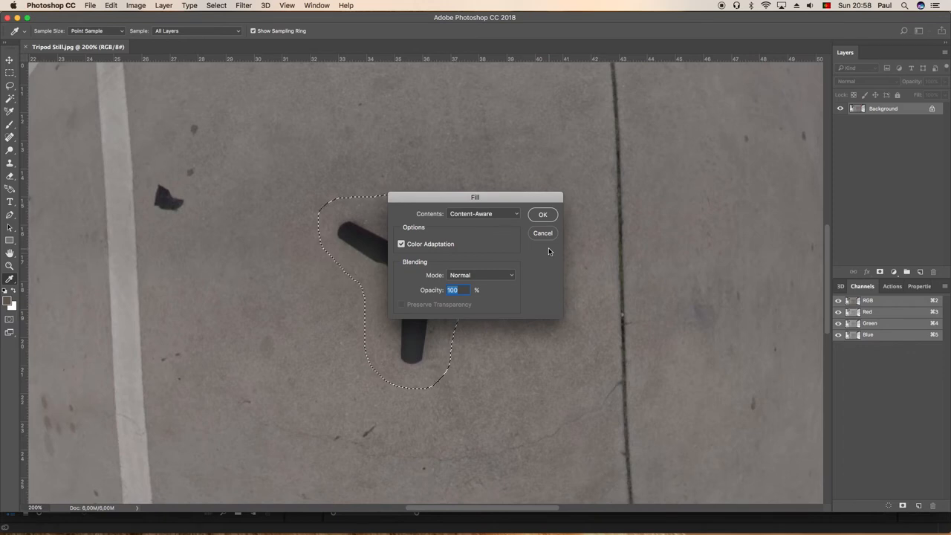
click(543, 214)
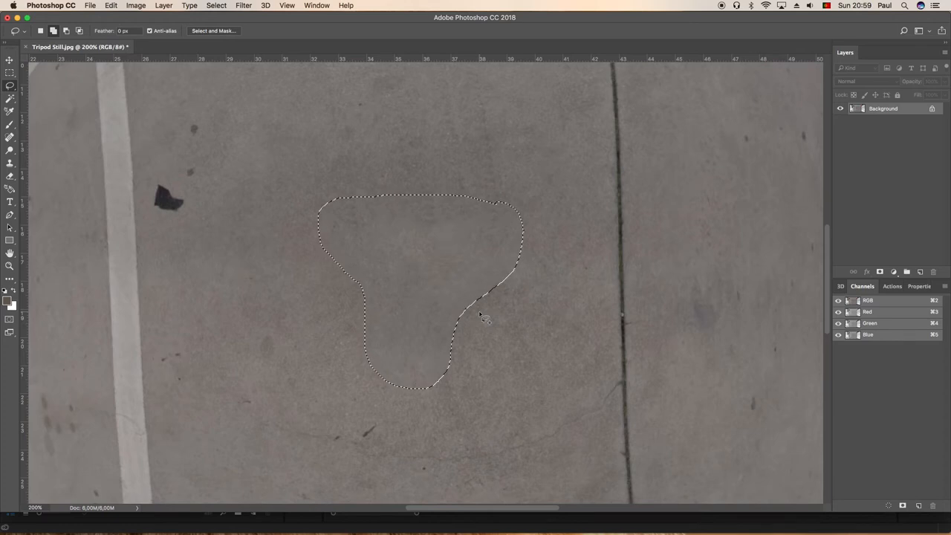
Touch up remaining blemishes with the Spot Healing Brush, then return to the Lasso
click(9, 59)
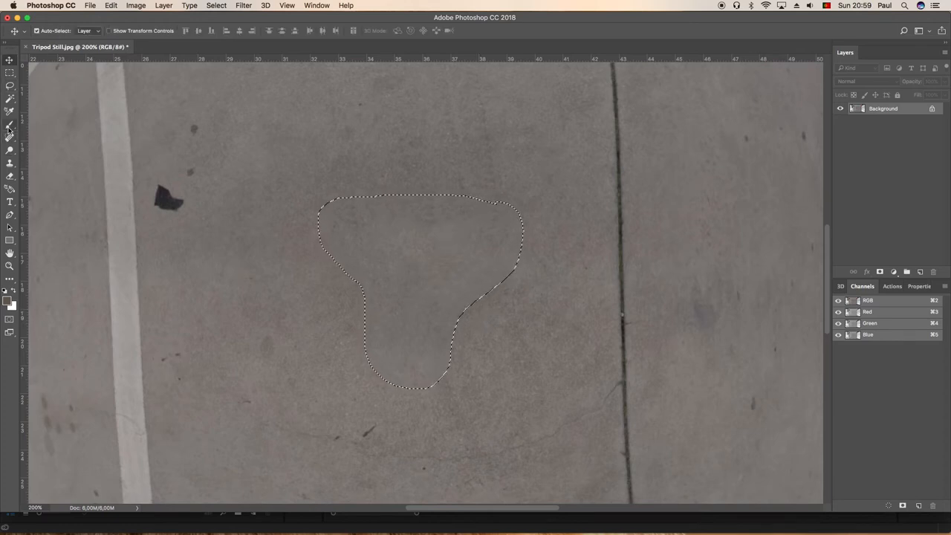
click(9, 124)
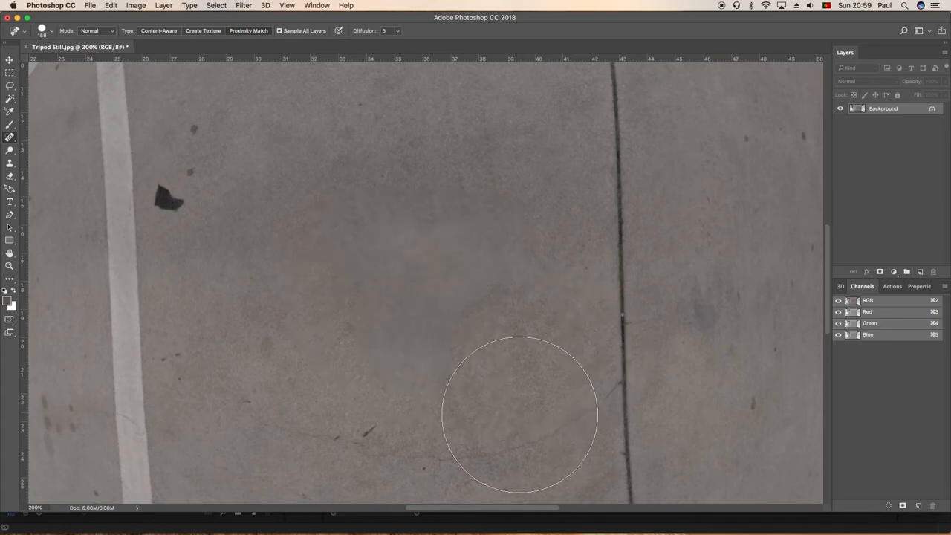
mouse_move(392, 265)
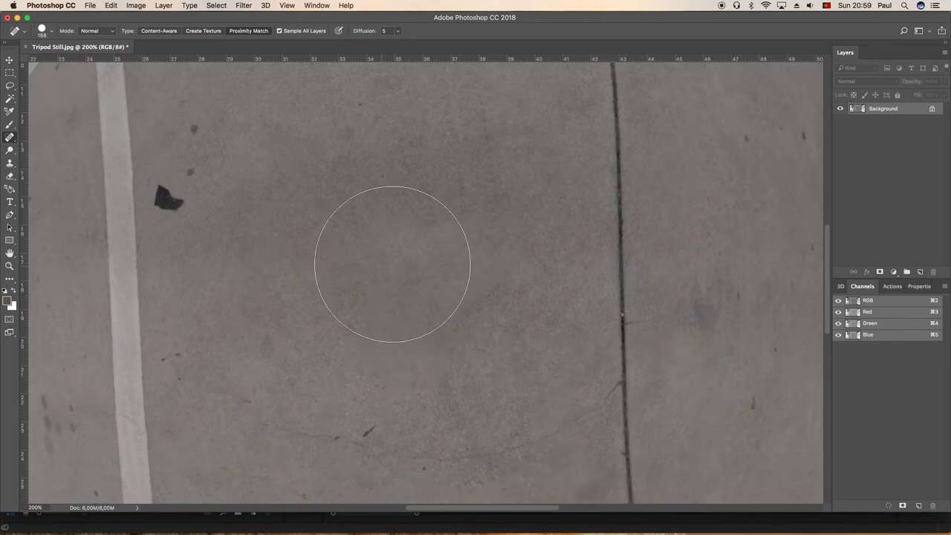
click(11, 85)
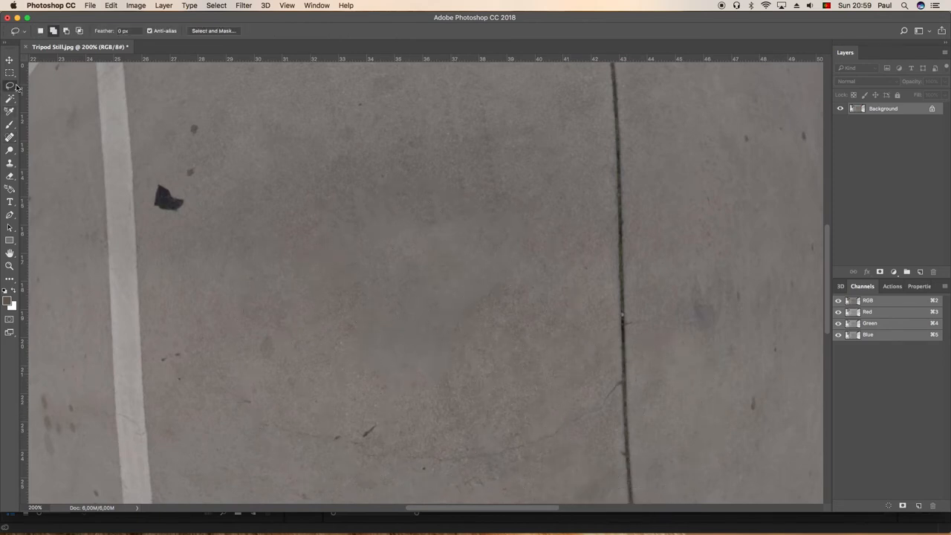
Select the patched ground area, make the background an editable layer and feather the selection
drag(319, 201, 419, 383)
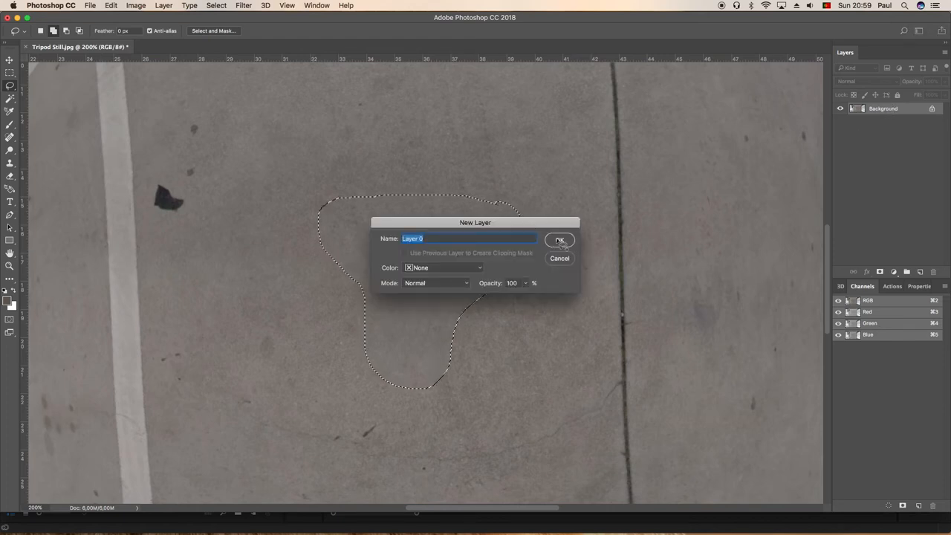
click(558, 240)
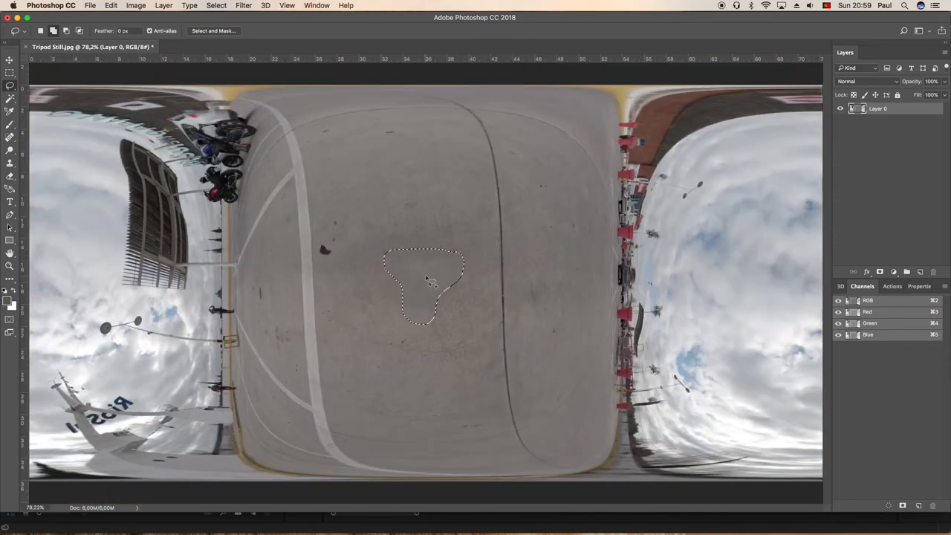
right_click(428, 285)
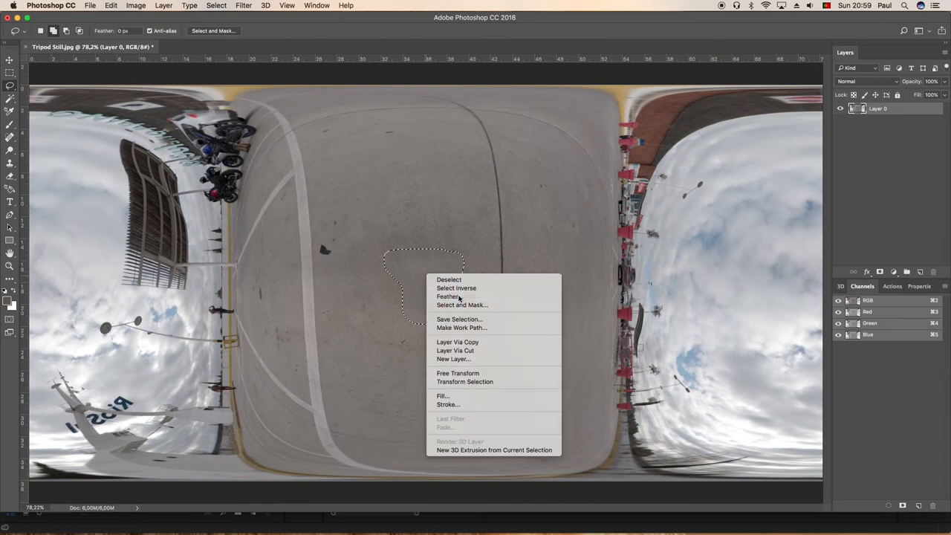
click(449, 296)
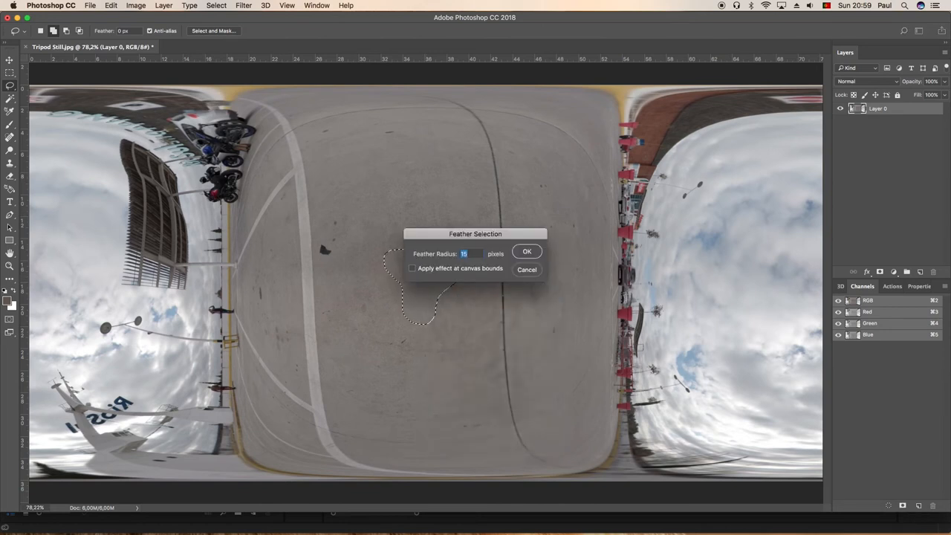
Invert the selection and delete the surroundings, leaving only the soft-edged patch on transparency
click(526, 251)
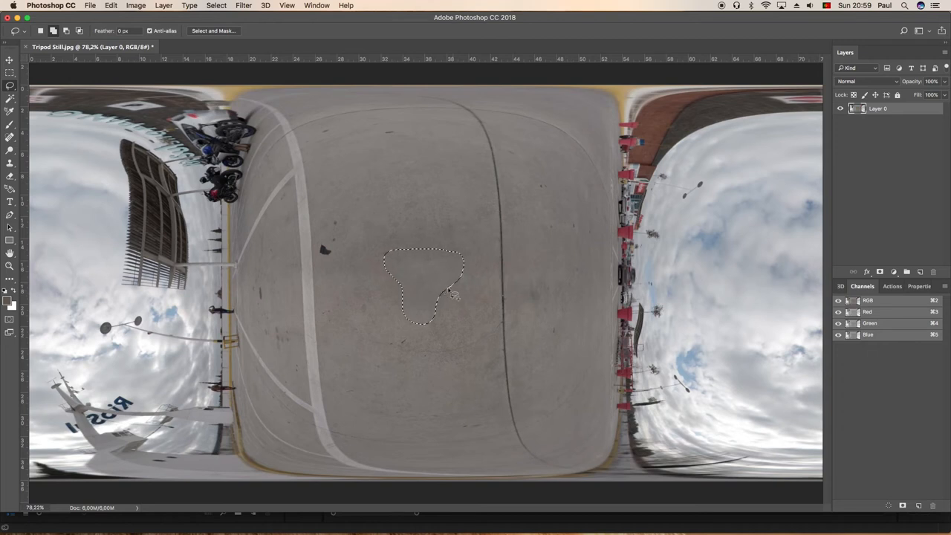
right_click(446, 290)
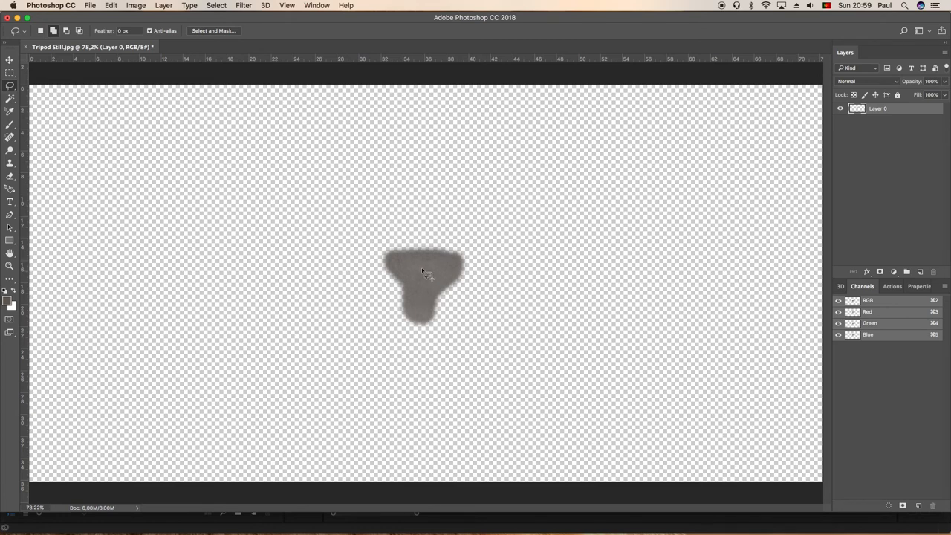
mouse_move(449, 288)
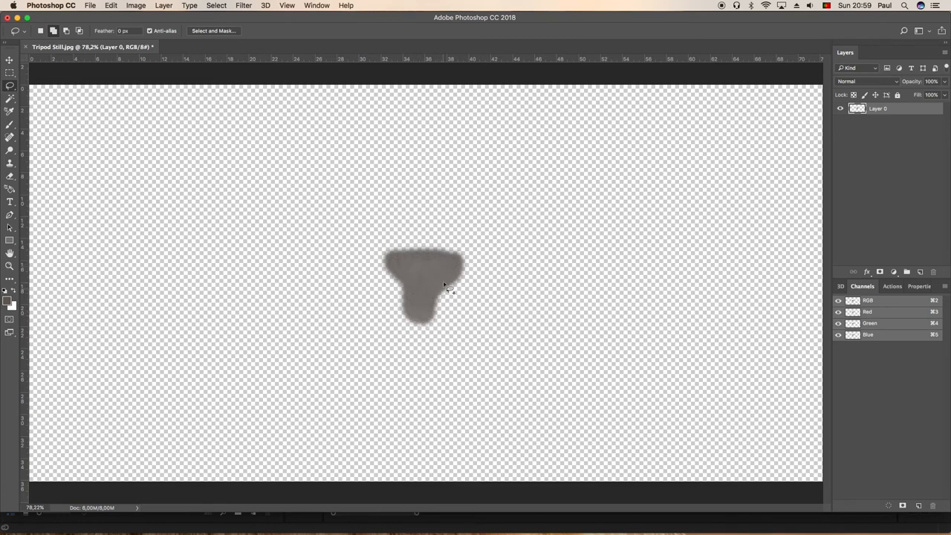
mouse_move(452, 305)
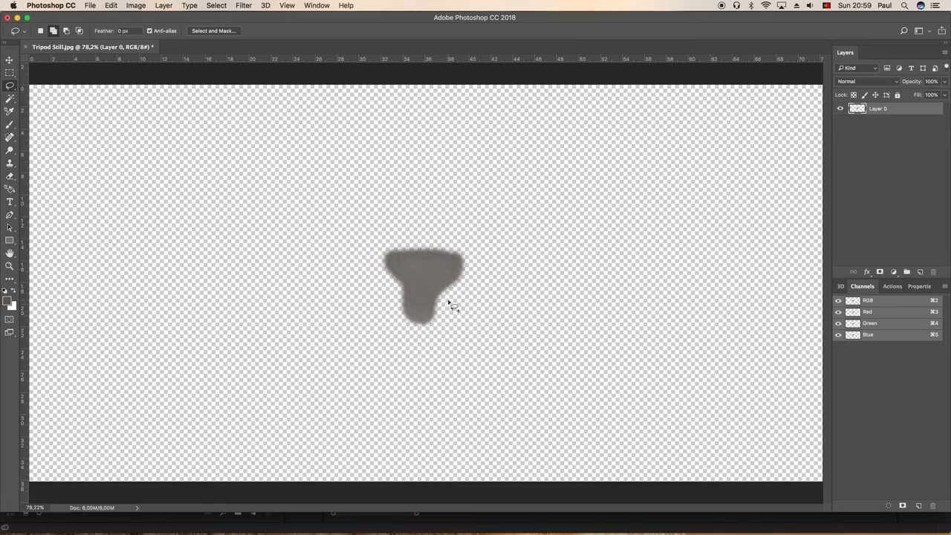
click(864, 80)
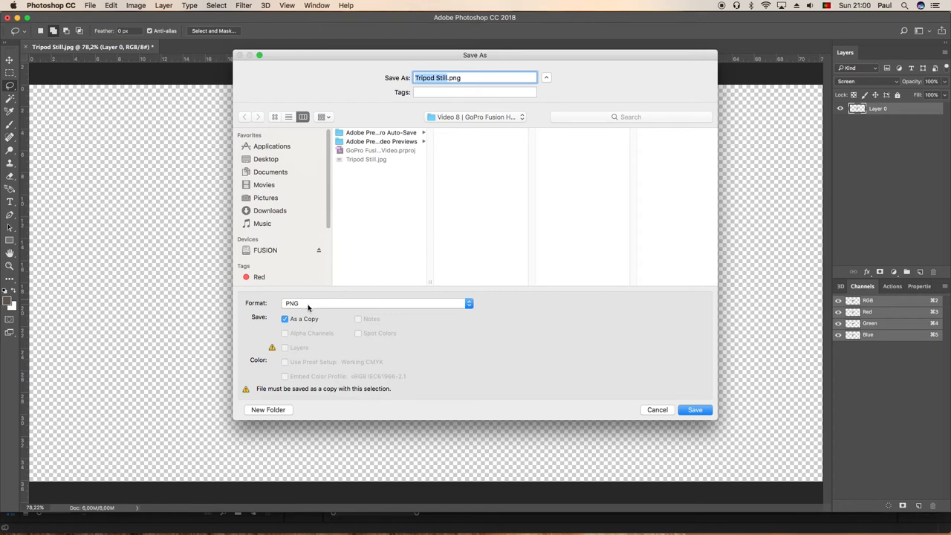
mouse_move(456, 124)
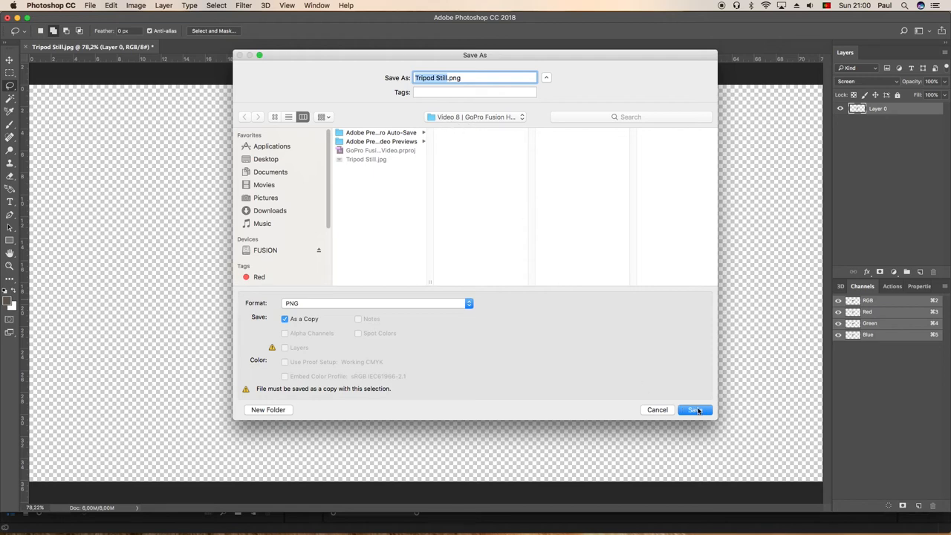
Save the patch as Tripod Still.png in PNG format, accepting the PNG options
click(693, 410)
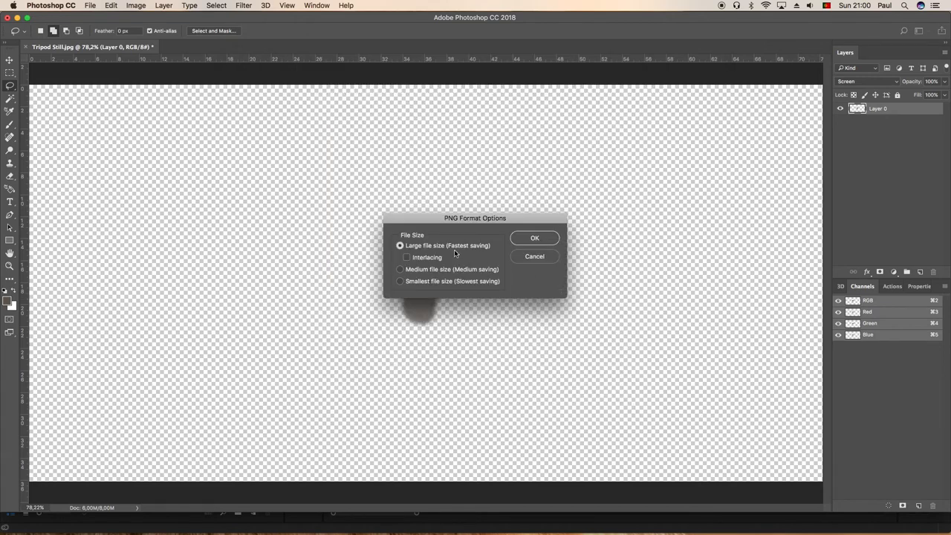
mouse_move(434, 255)
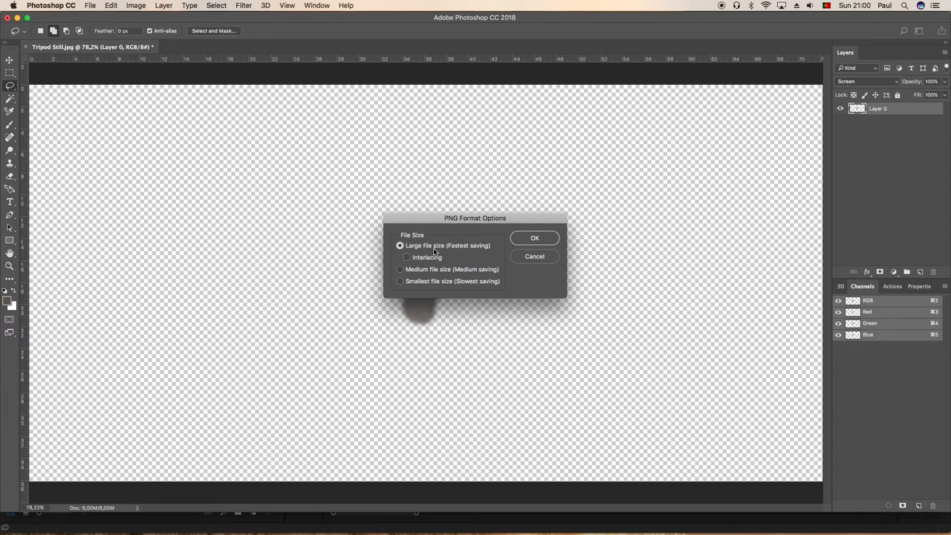
mouse_move(534, 239)
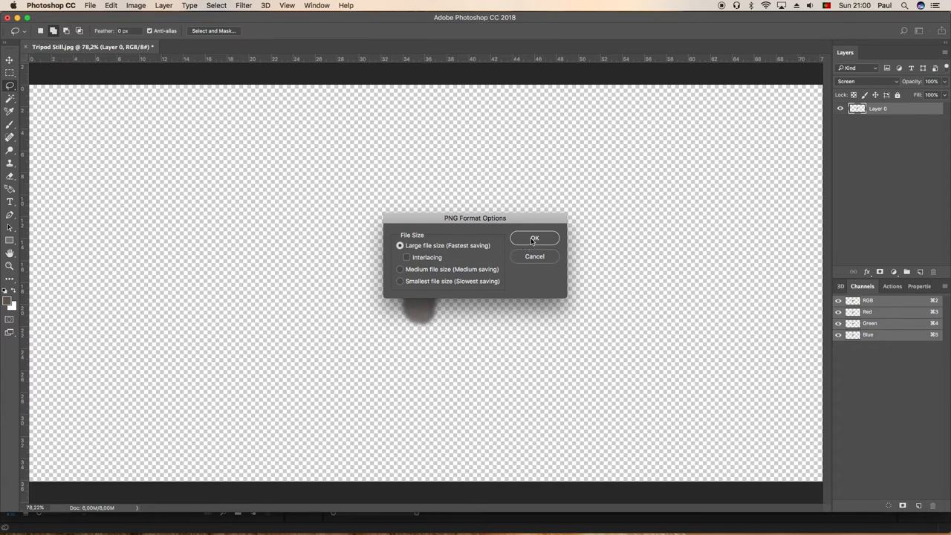
click(534, 238)
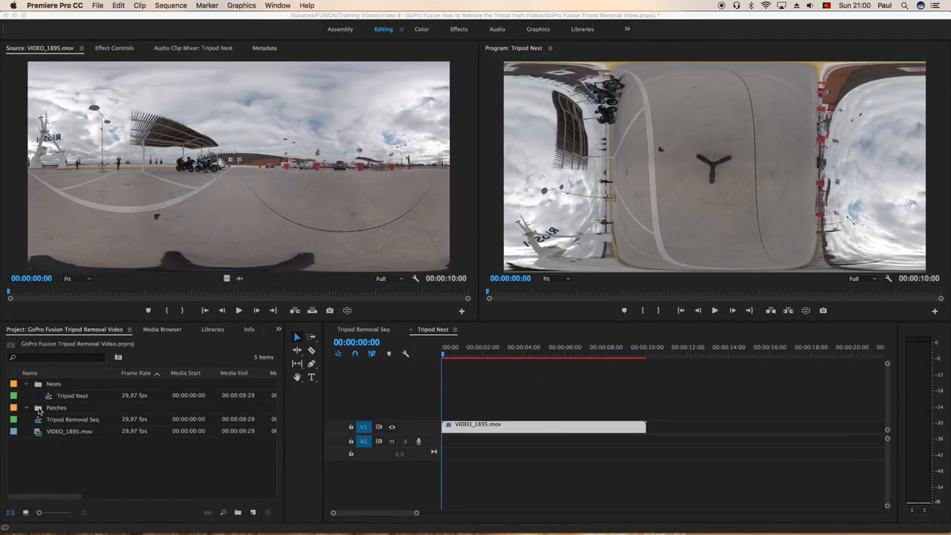
Import Tripod Still.png from the Video 8 folder and return to Tripod Removal Seq
right_click(73, 419)
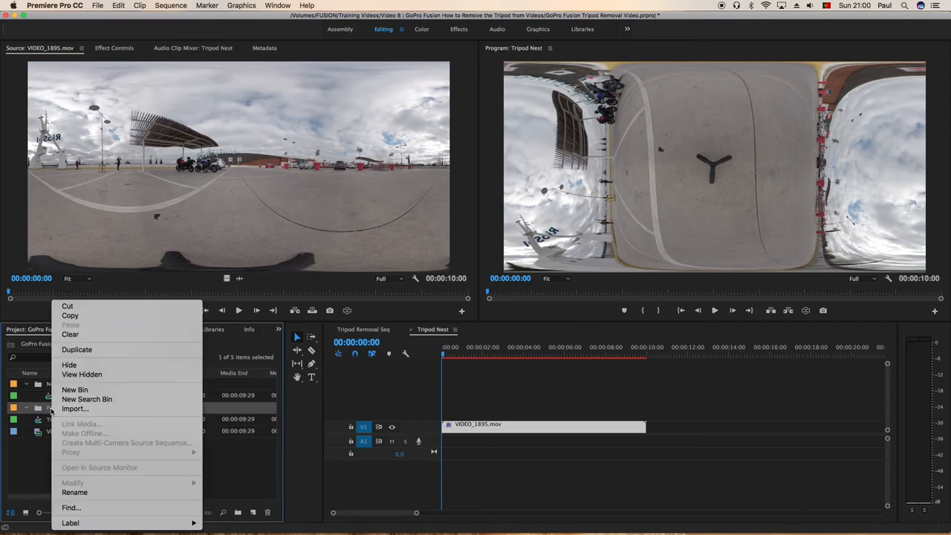
click(74, 409)
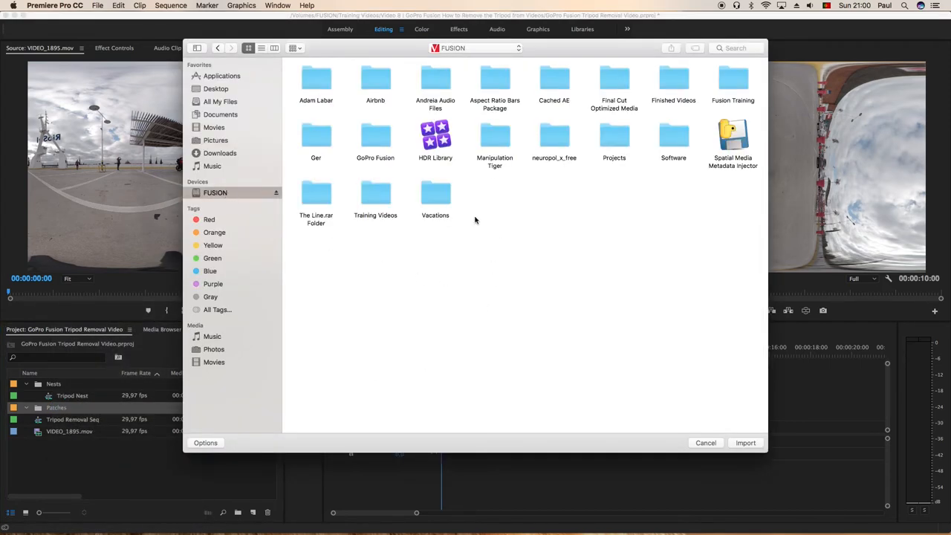
double_click(374, 137)
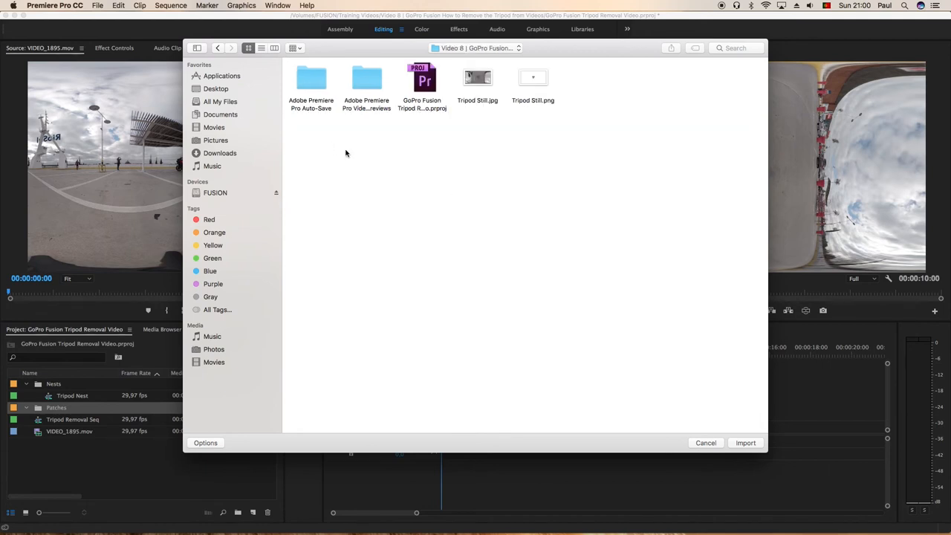
click(532, 77)
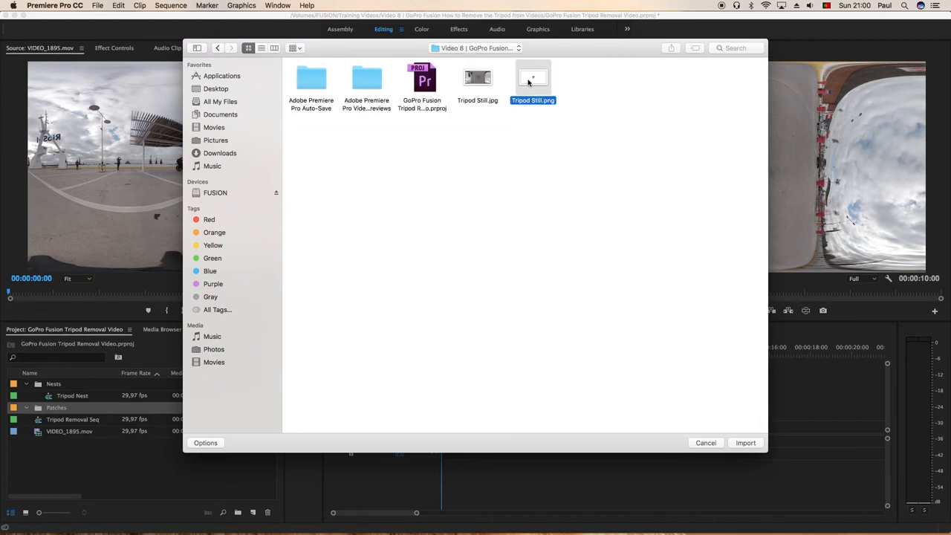
click(746, 443)
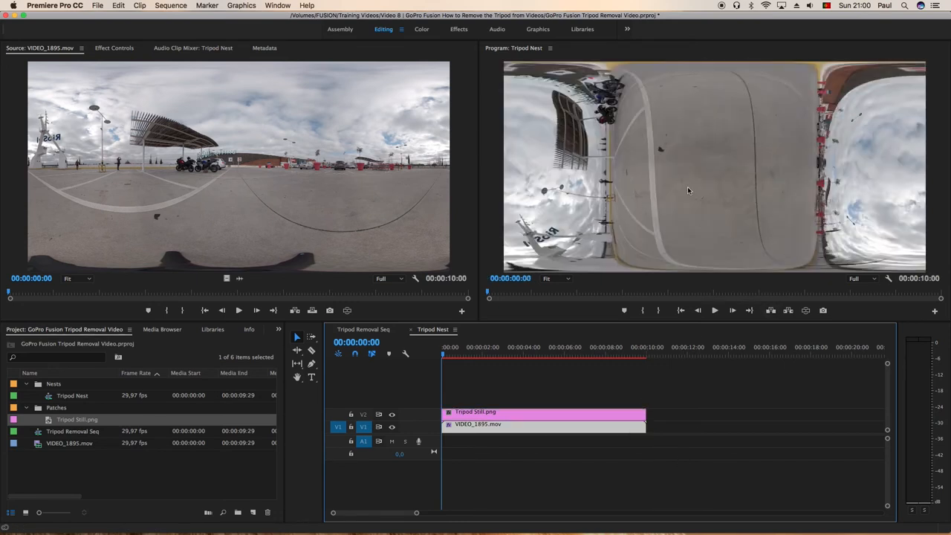
mouse_move(659, 148)
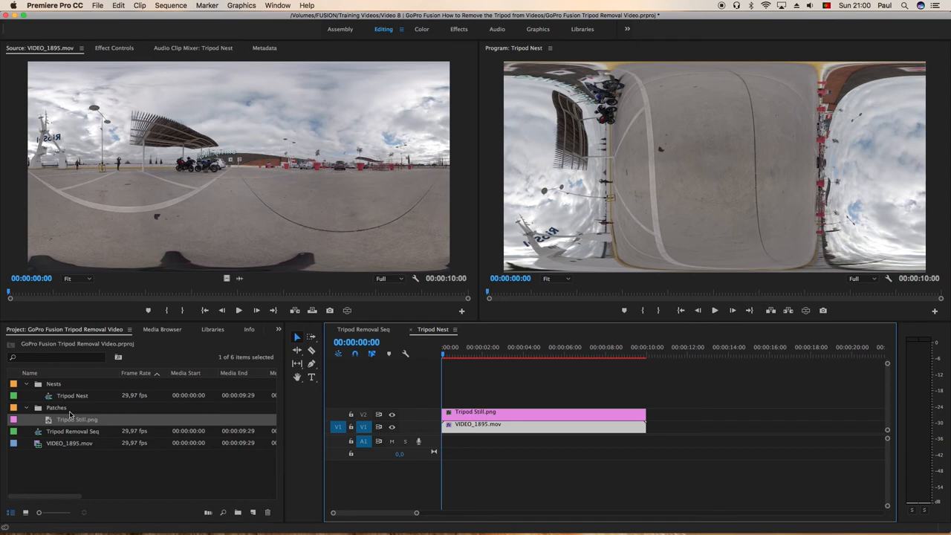
click(27, 383)
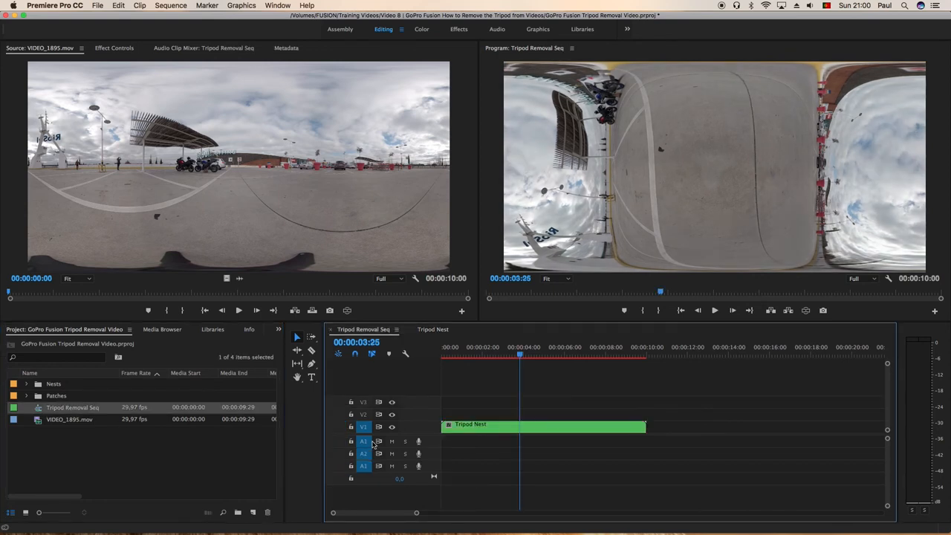
Apply GoPro VR Horizon to the Tripod Nest clip with Pitch -90 in the Effects workspace
click(544, 425)
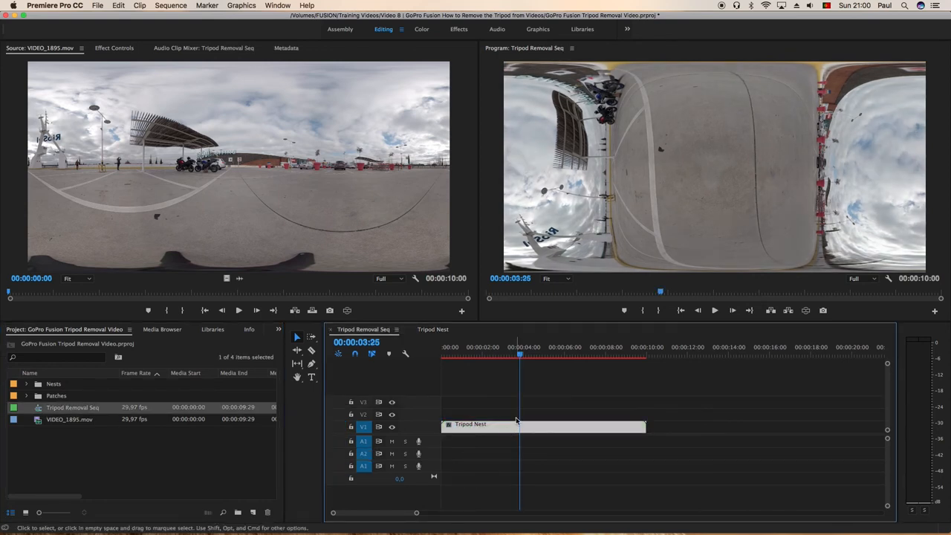
click(458, 30)
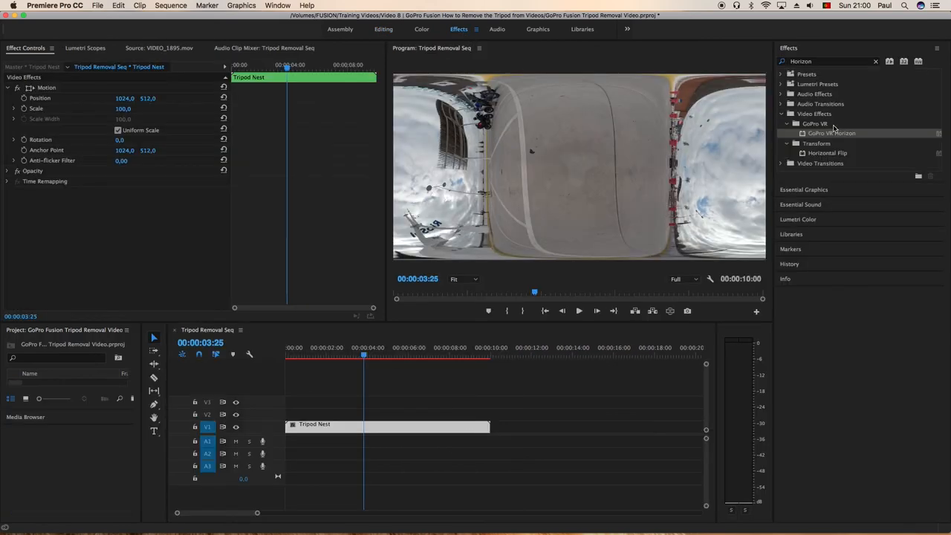
mouse_move(502, 311)
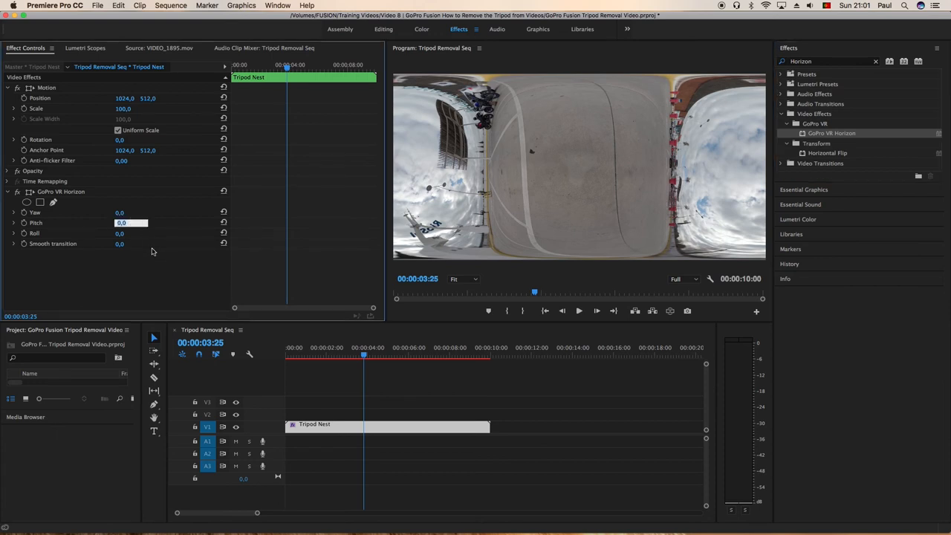
mouse_move(154, 251)
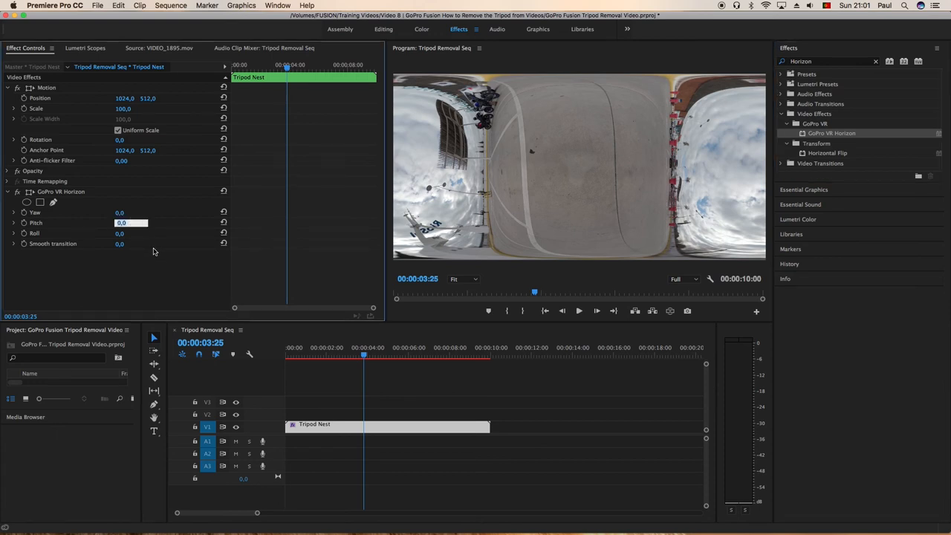
text(-90)
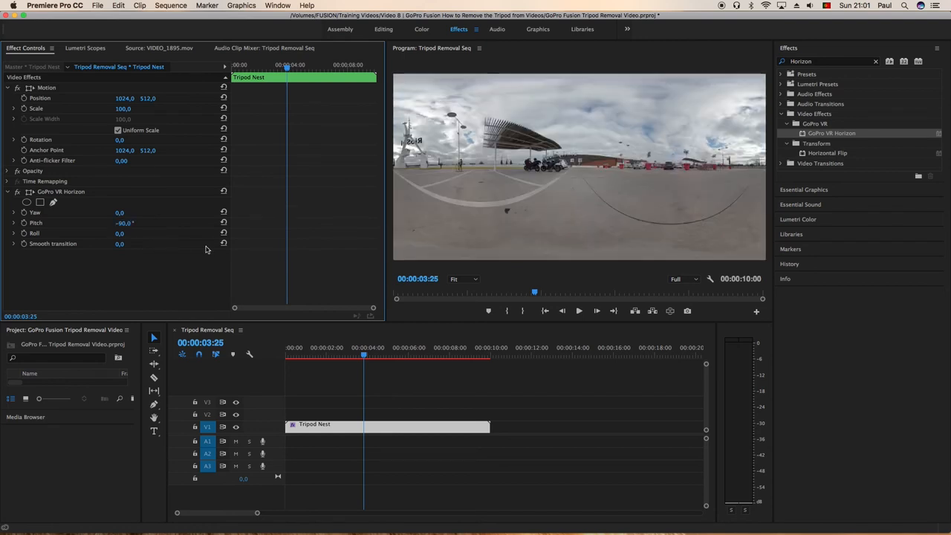
mouse_move(669, 312)
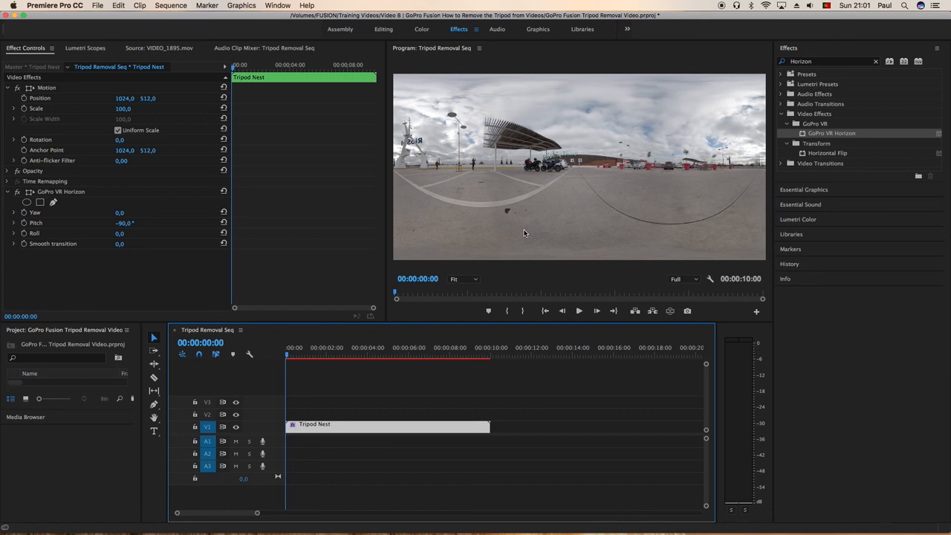
mouse_move(281, 239)
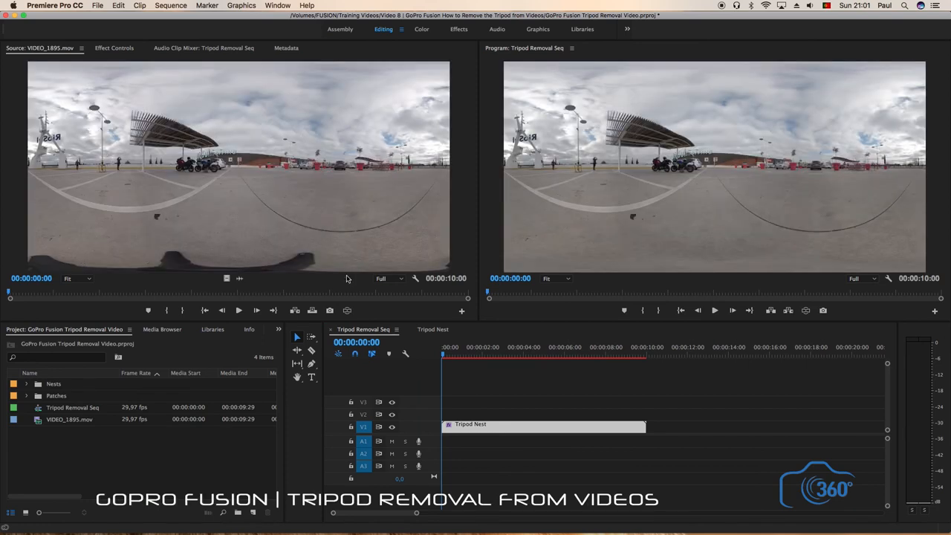
mouse_move(758, 242)
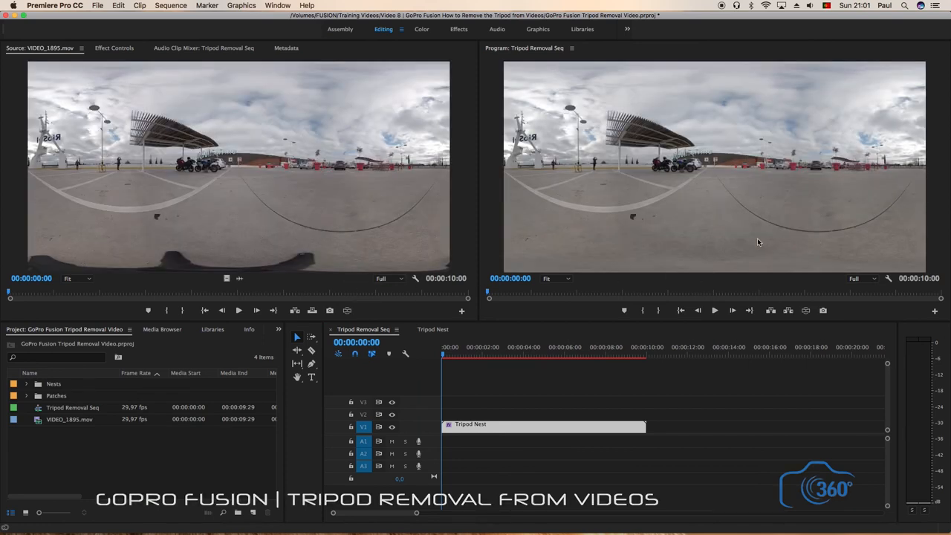